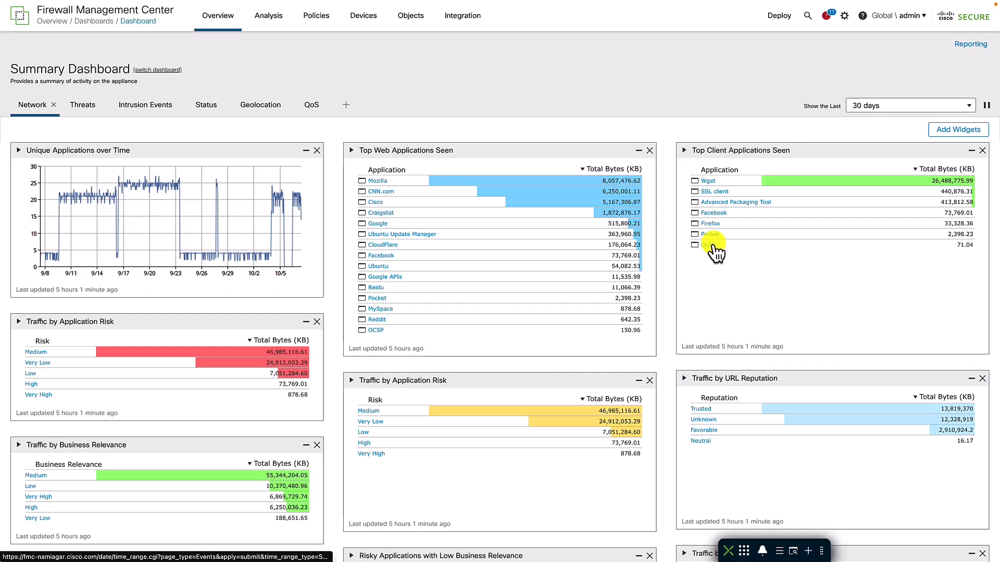
pyautogui.moveTo(715, 246)
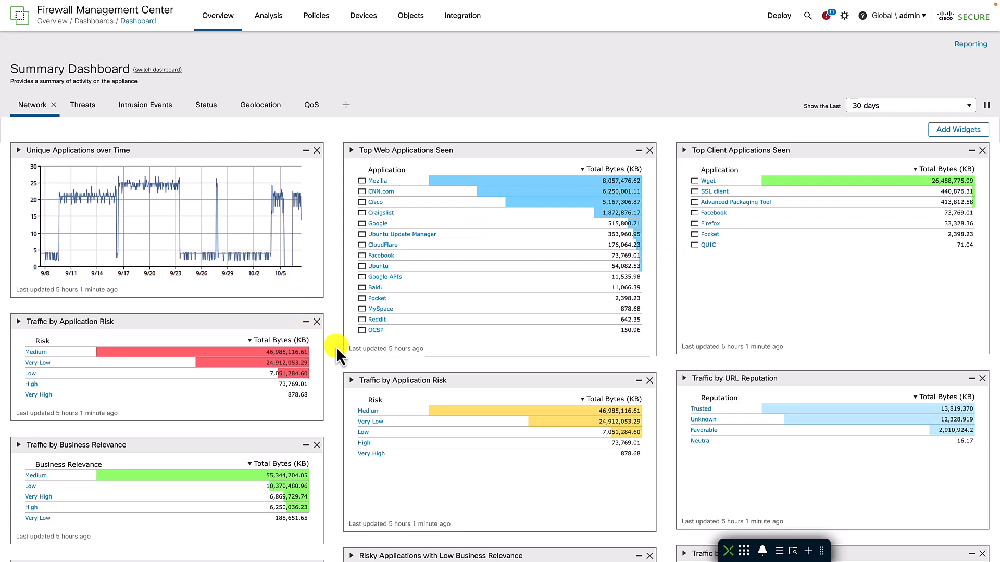
pyautogui.moveTo(402, 354)
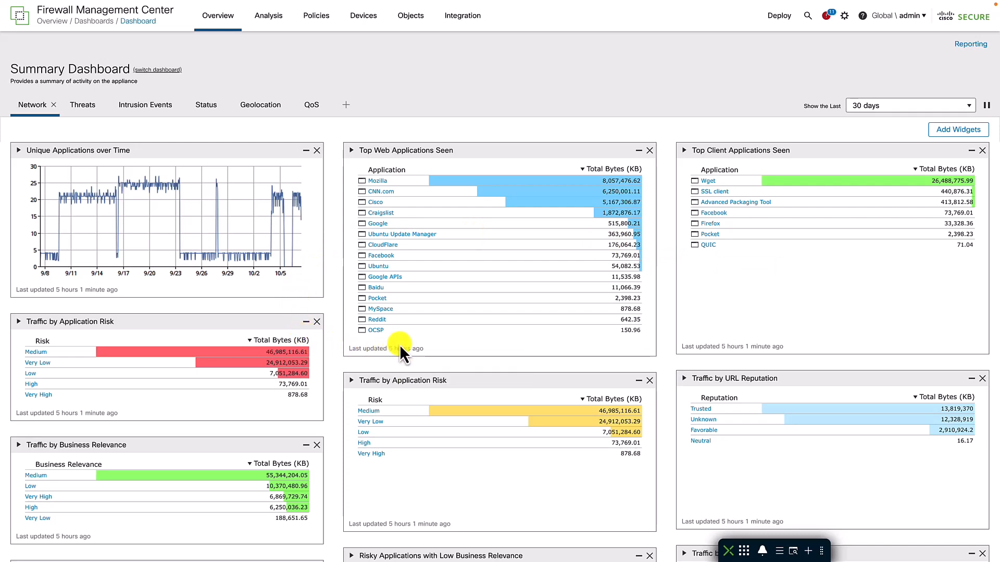
pyautogui.moveTo(461, 16)
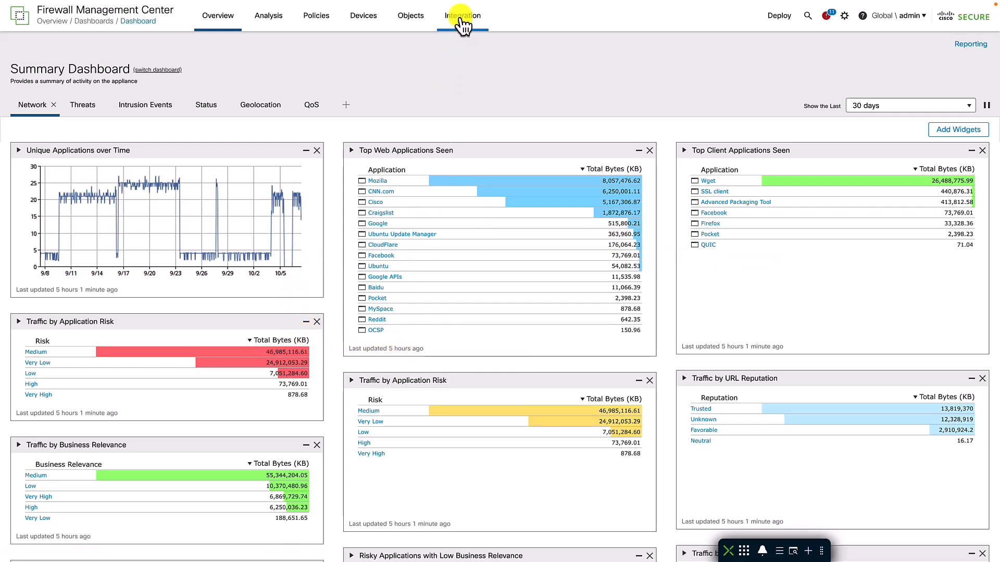
# Step: Show the Integration menu from the FMC summary dashboard
pyautogui.click(461, 16)
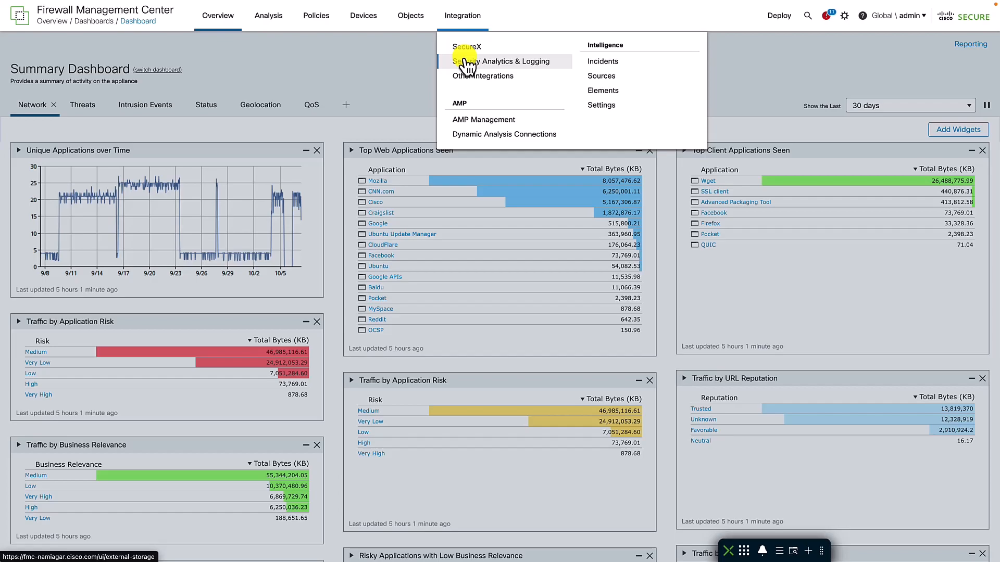
# Step: Go to the Security Analytics & Logging integration configuration page
pyautogui.click(504, 61)
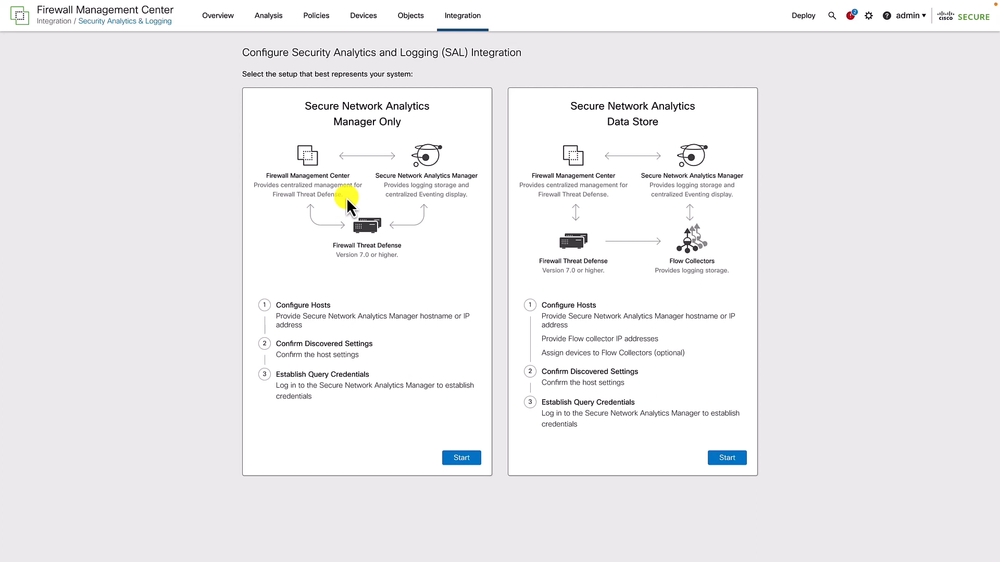
pyautogui.moveTo(358, 373)
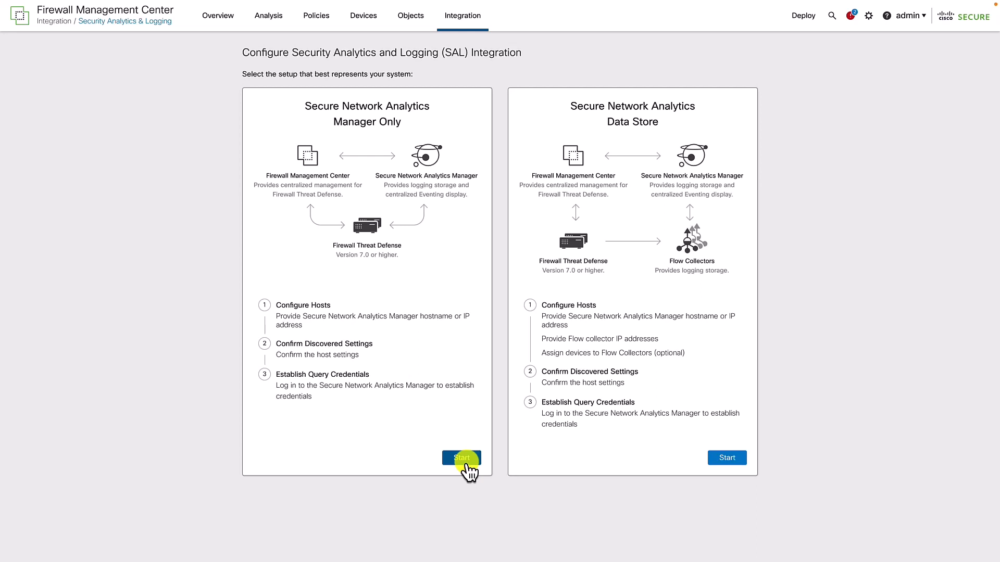
# Step: Complete the Manager Only SAL wizard using manager 128.107.84.89, accepting discovered settings and credentials
pyautogui.click(461, 458)
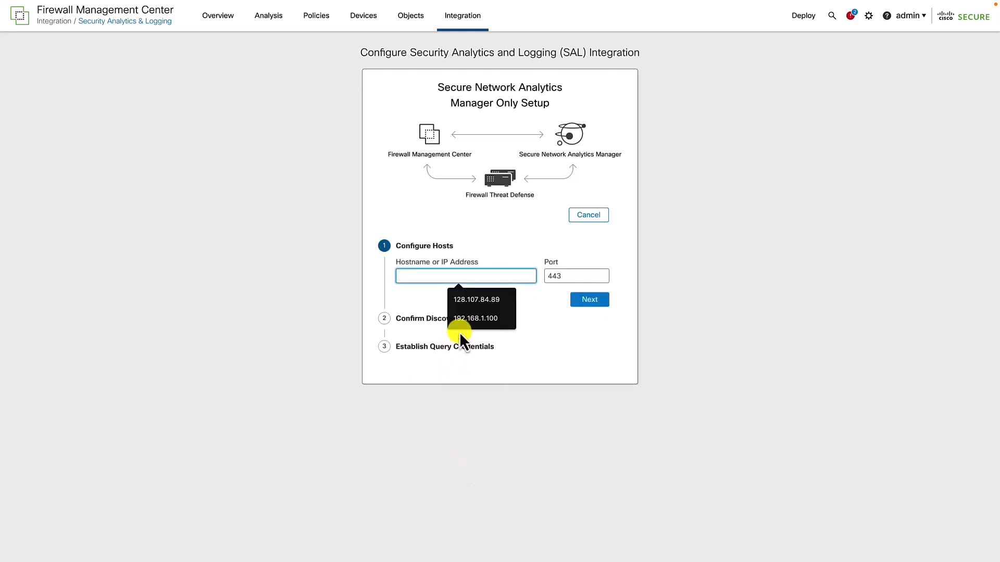
pyautogui.click(477, 298)
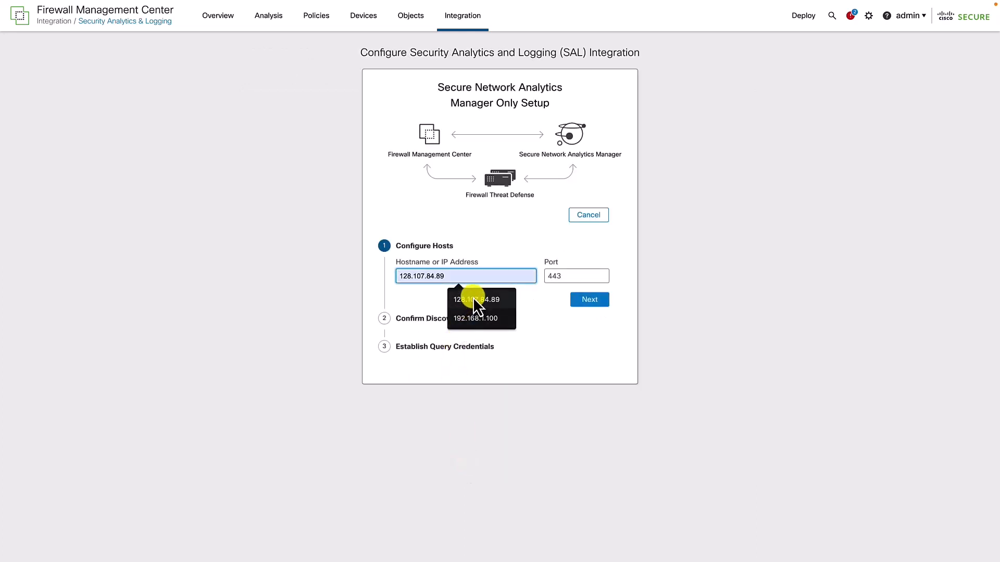
pyautogui.click(589, 300)
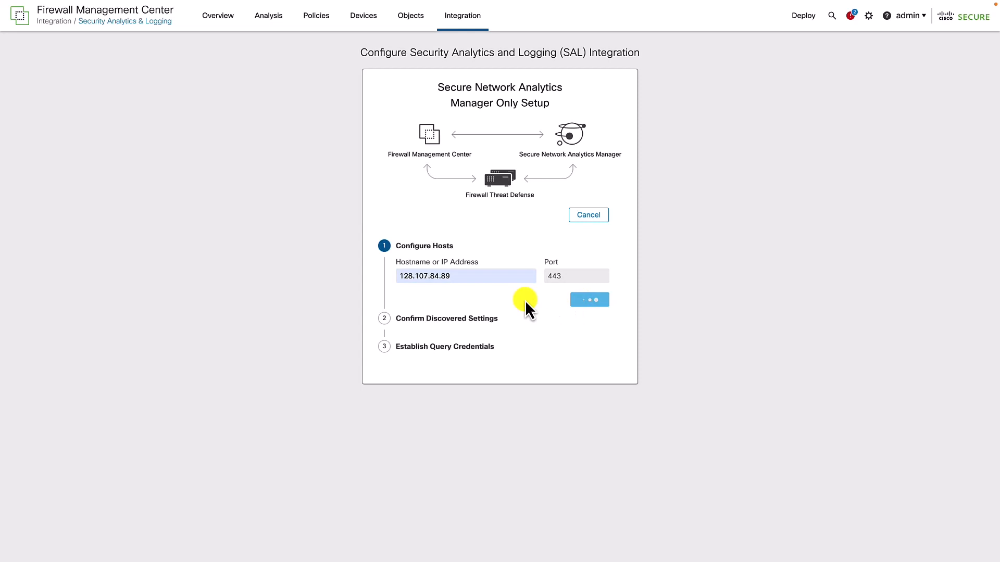
pyautogui.click(588, 300)
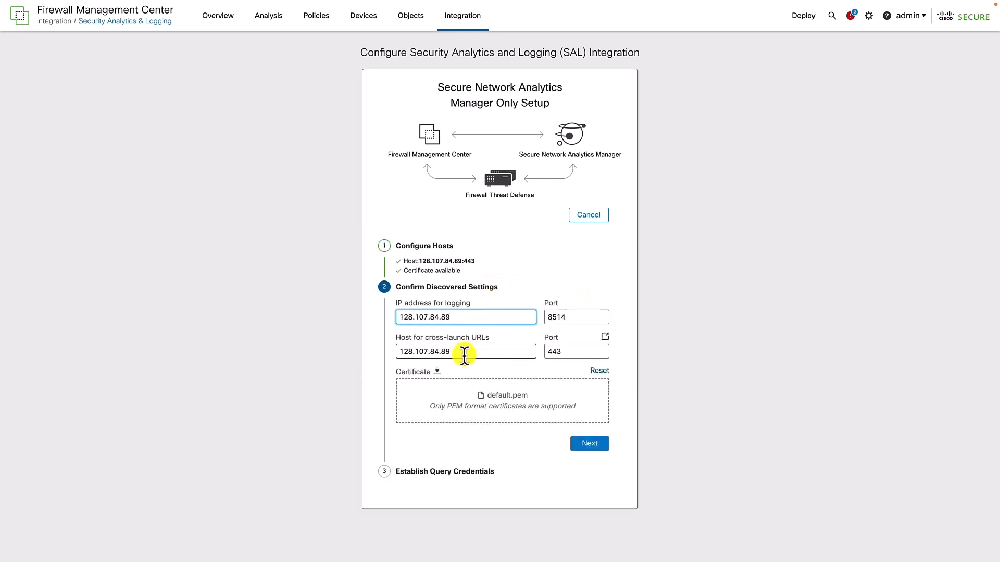
pyautogui.click(589, 444)
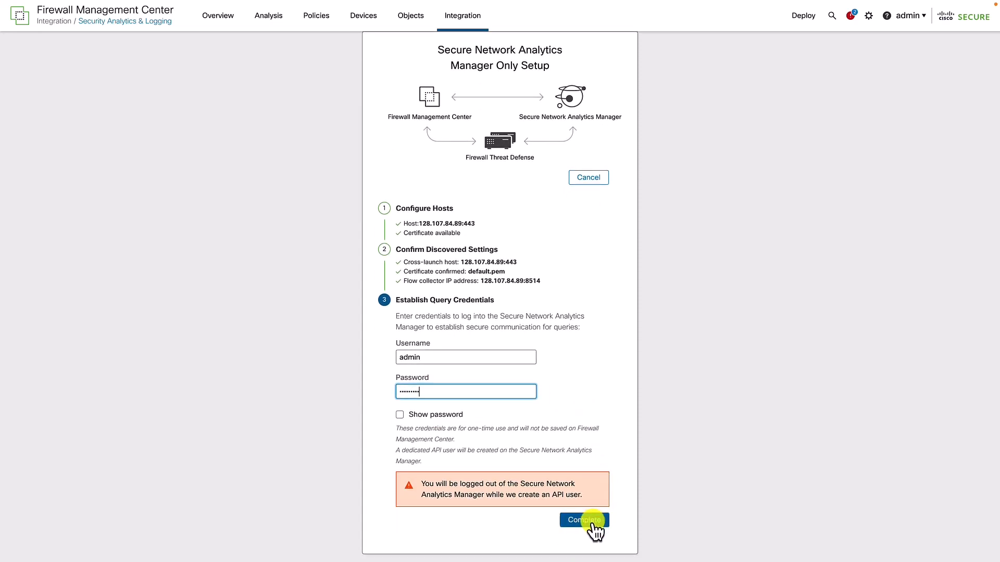
pyautogui.click(583, 521)
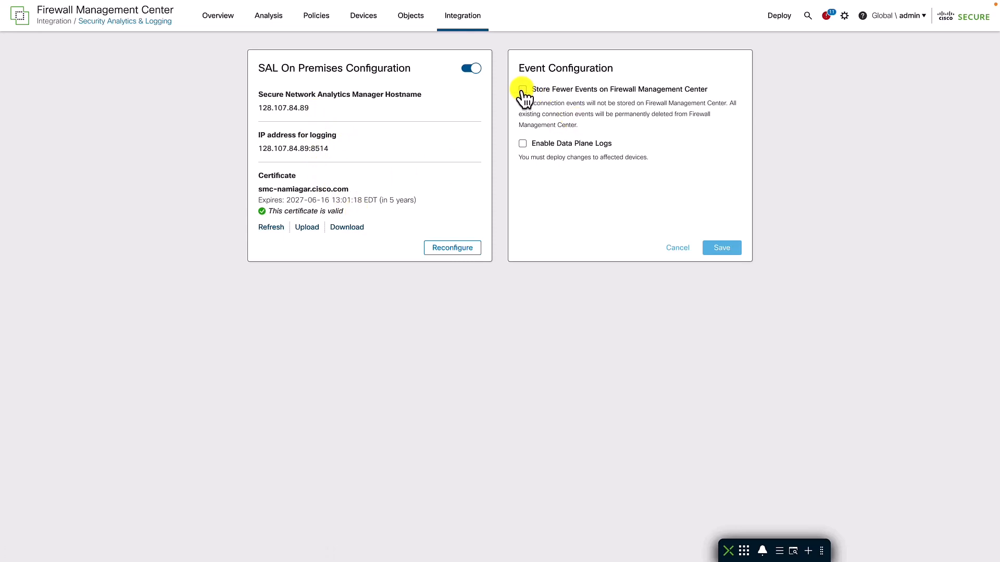
pyautogui.moveTo(523, 144)
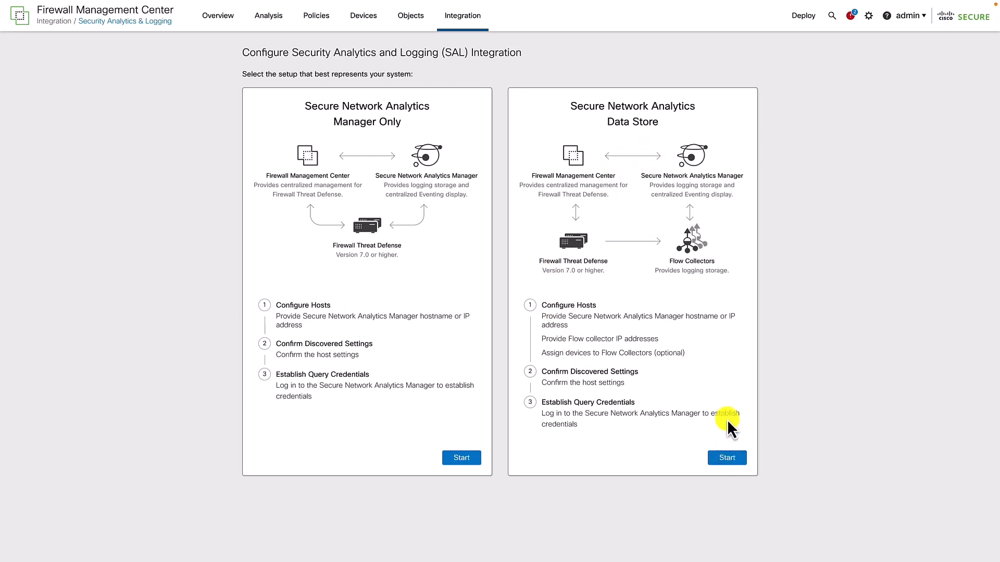
# Step: Start Data Store setup with manager 128.107.84.89 and flow collectors 192.168.1.1, 192.168.1.2, 192.168.1.3
pyautogui.click(726, 458)
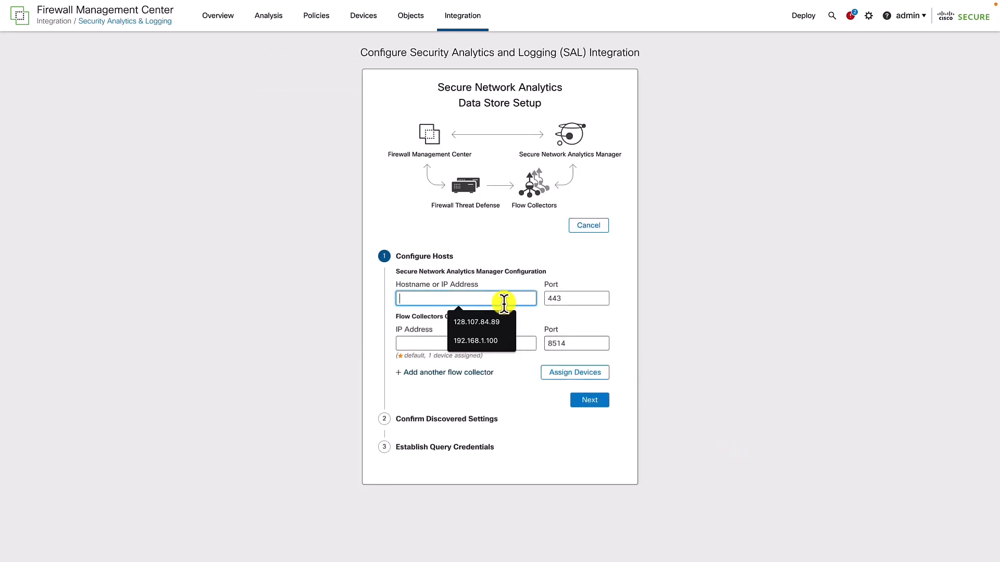
pyautogui.click(477, 322)
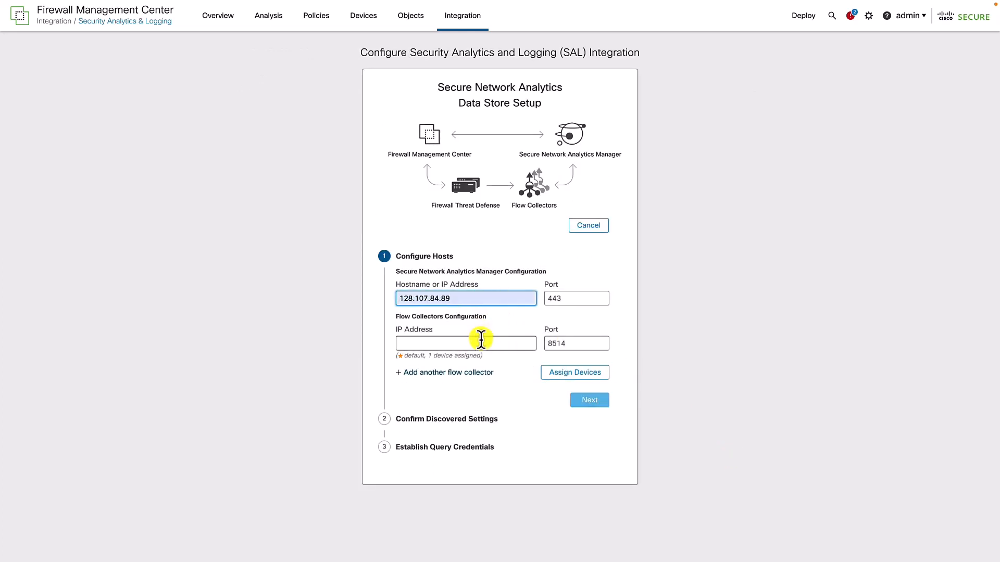
pyautogui.write('192.168.1.1')
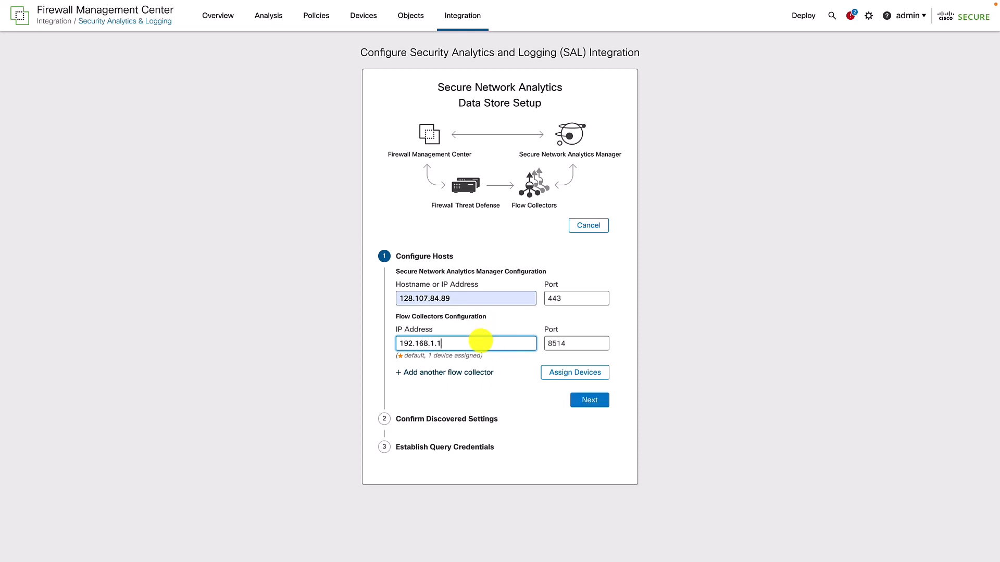
pyautogui.click(444, 372)
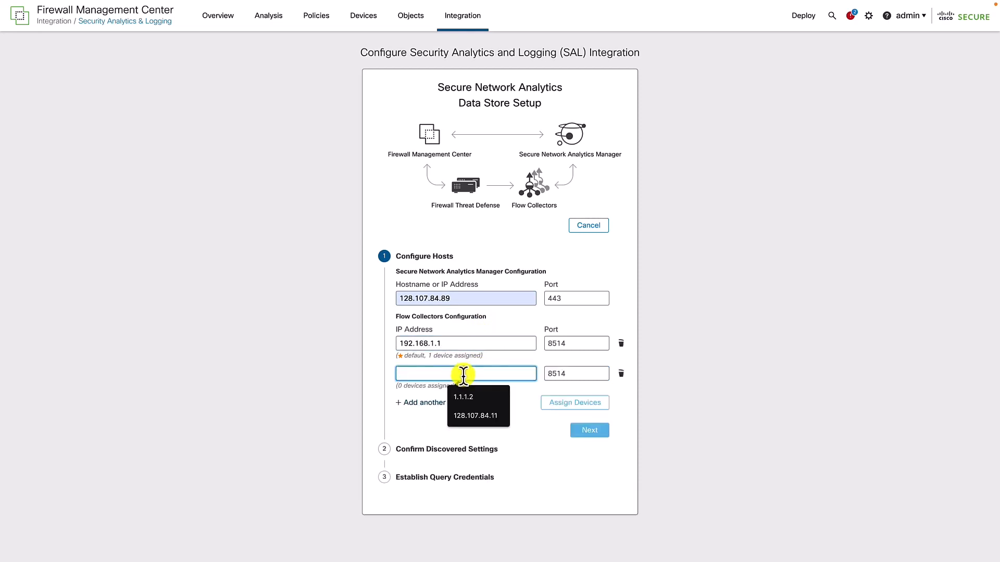
pyautogui.write('192.168.1.2')
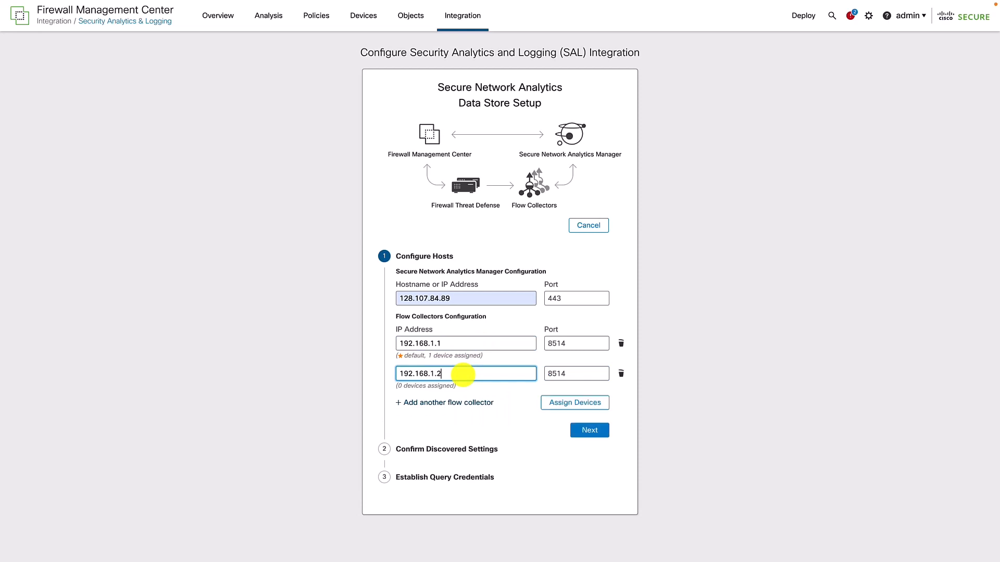
pyautogui.click(443, 402)
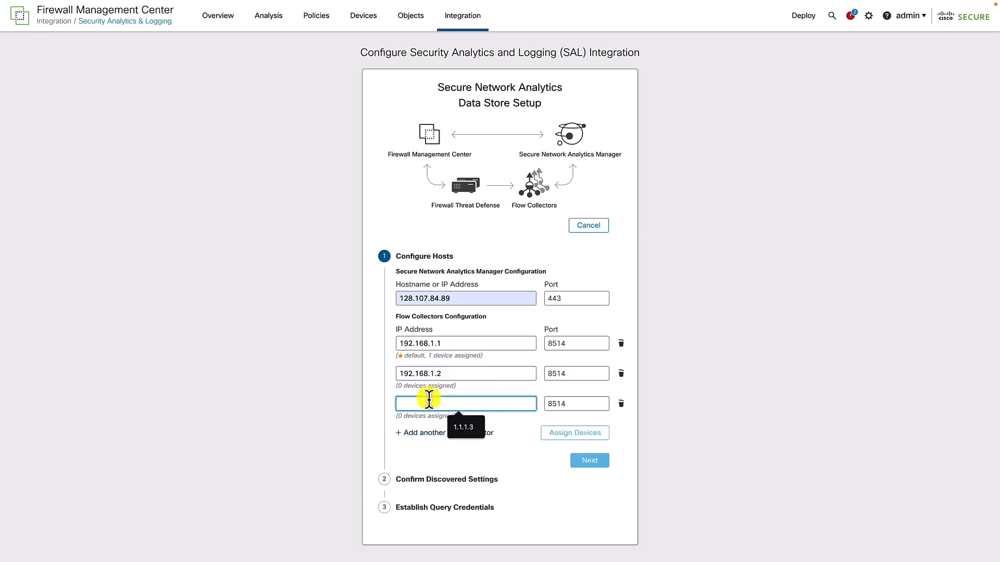
pyautogui.write('192.168.1.3')
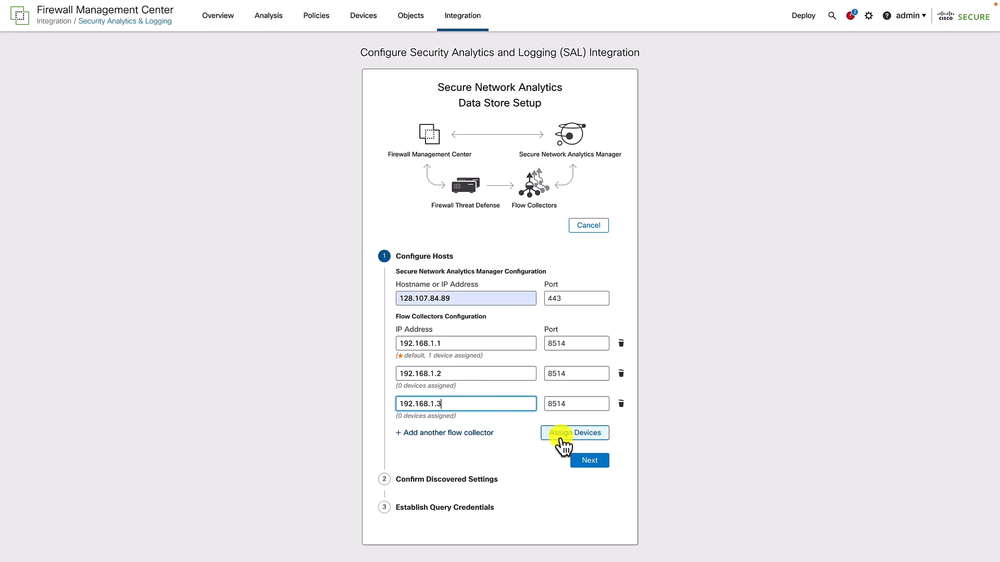
# Step: Reassign device FTD-IFT to flow collector 192.168.1.2 and apply the assignment changes
pyautogui.click(572, 434)
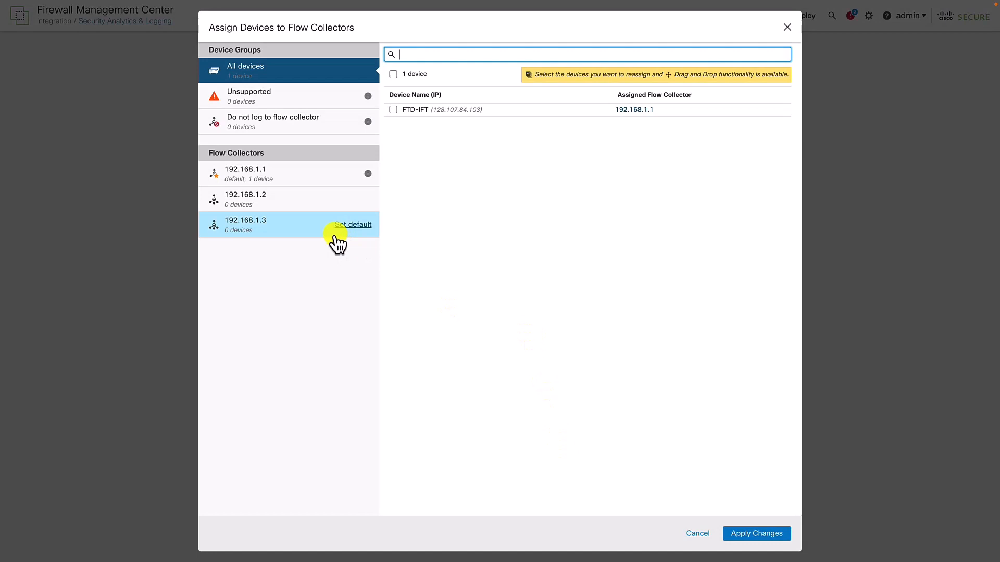
pyautogui.click(392, 109)
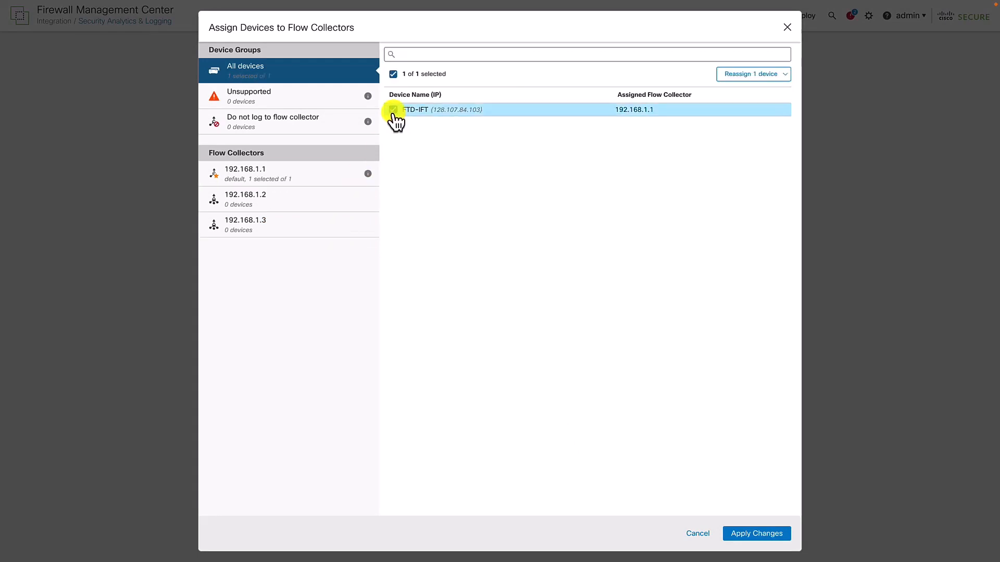
pyautogui.moveTo(396, 110); pyautogui.dragTo(283, 174)
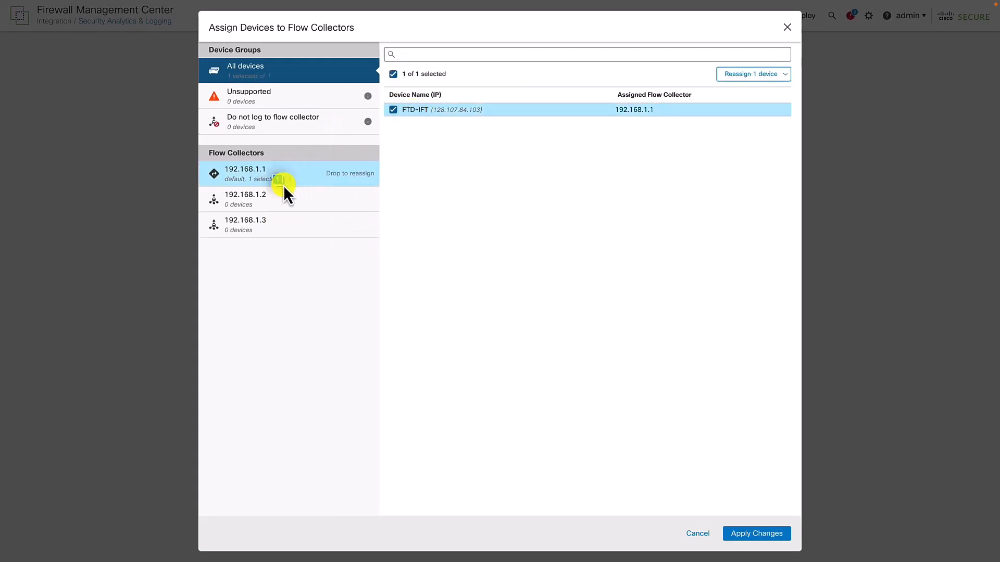
pyautogui.moveTo(284, 178); pyautogui.dragTo(277, 225)
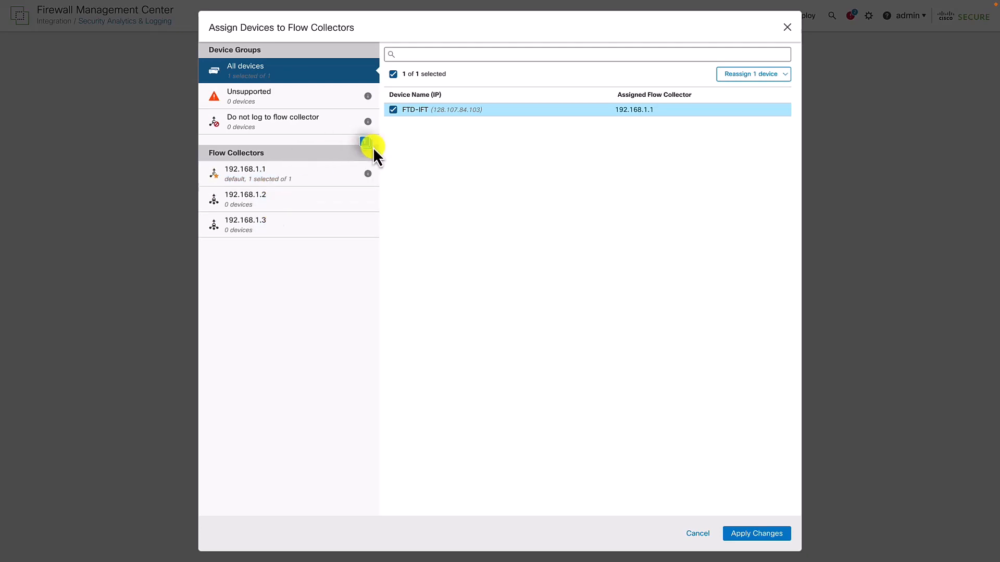
pyautogui.click(752, 74)
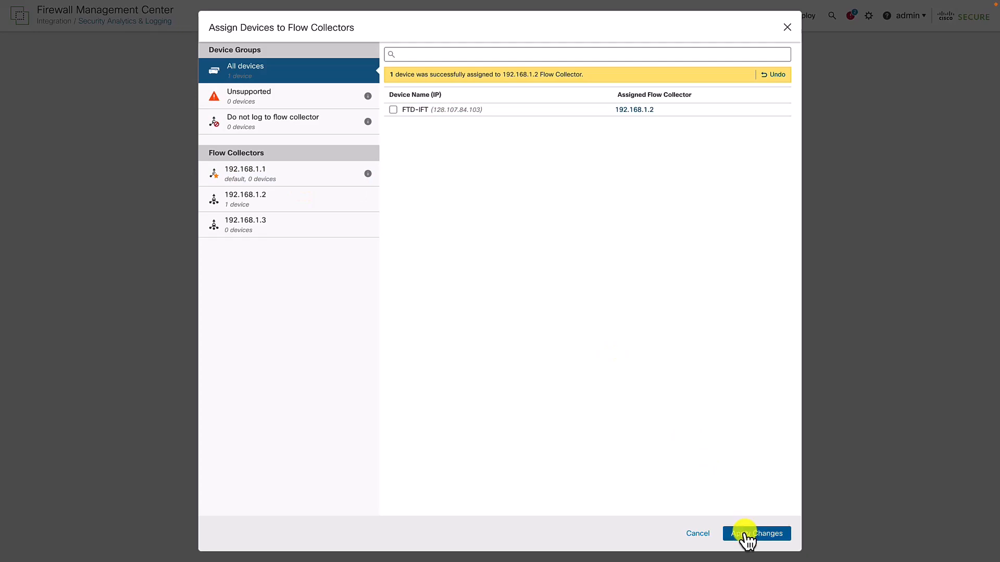
pyautogui.click(756, 533)
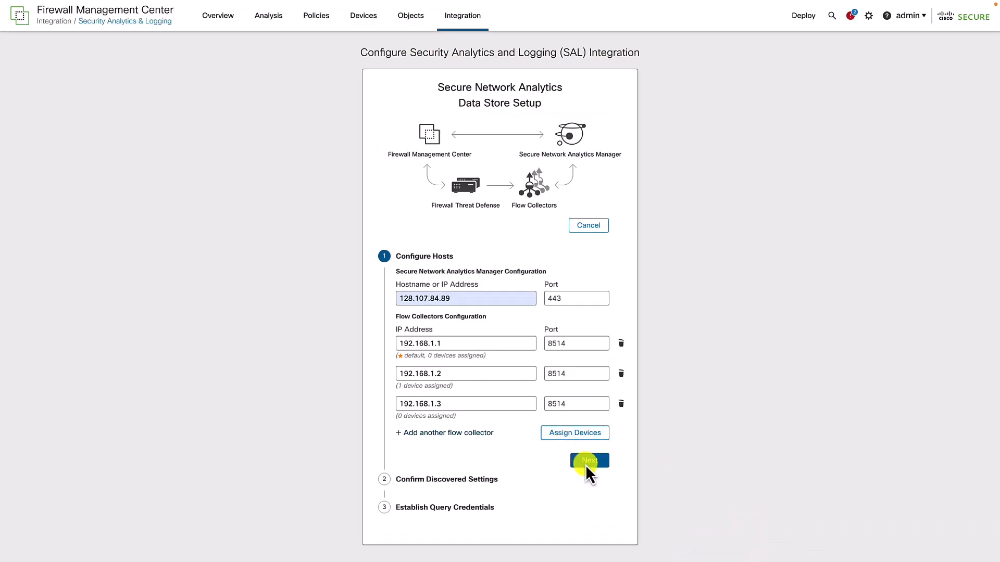
# Step: Finish the Data Store wizard, accepting the discovered settings and completing the integration
pyautogui.click(588, 460)
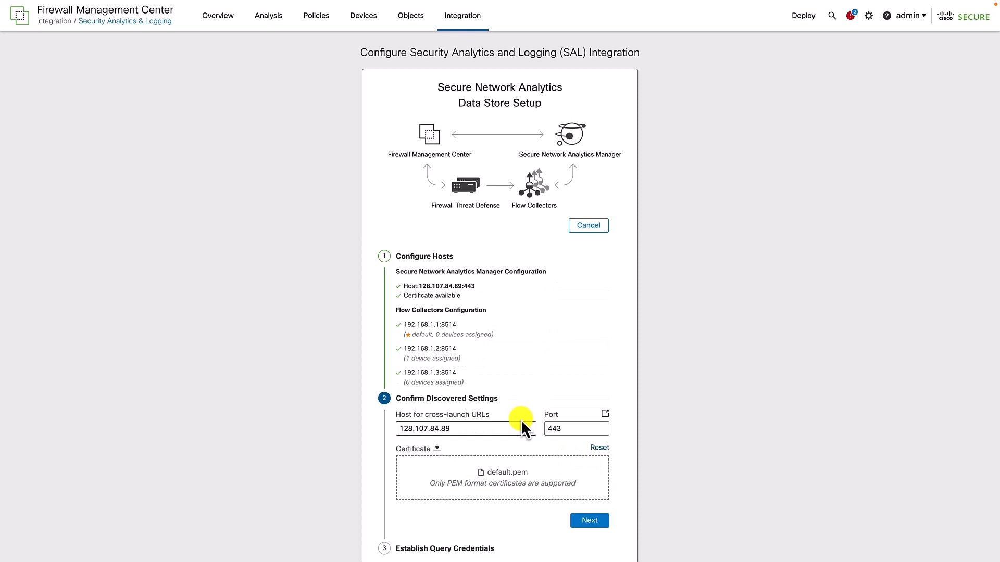
pyautogui.click(589, 521)
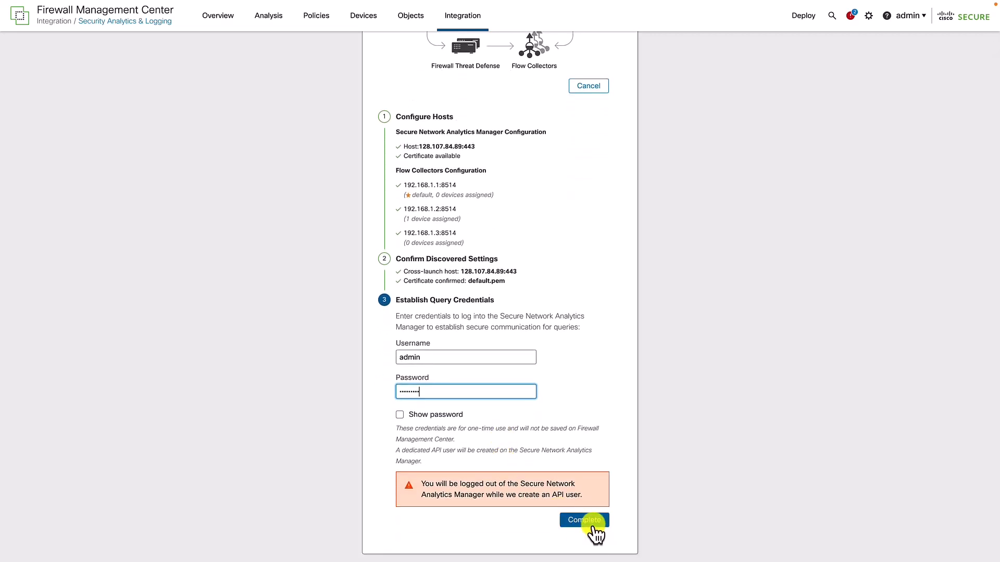
pyautogui.click(583, 520)
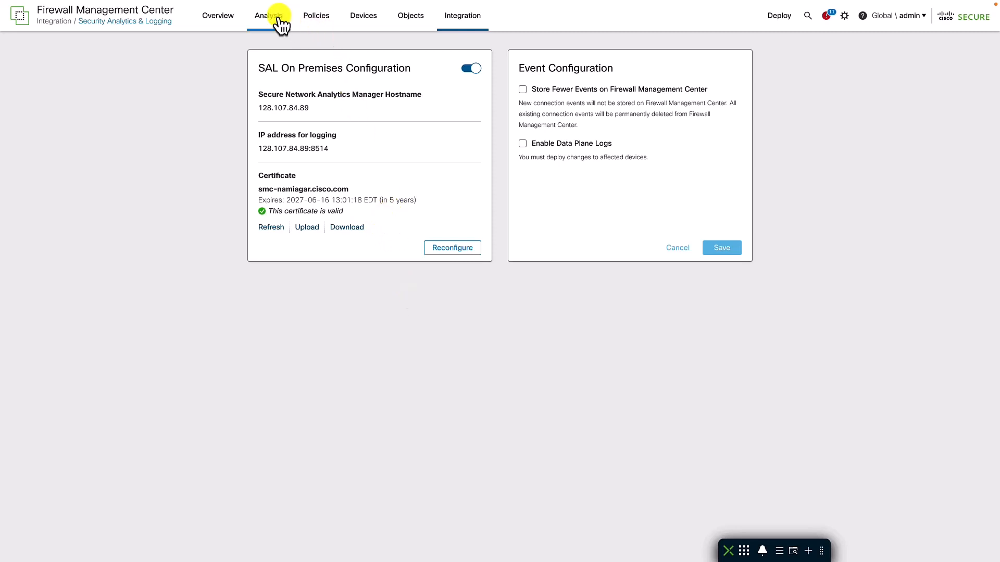
# Step: Show the Contextual Cross-launch entries under Analysis > Advanced pointing at 128.107.84.89
pyautogui.click(267, 15)
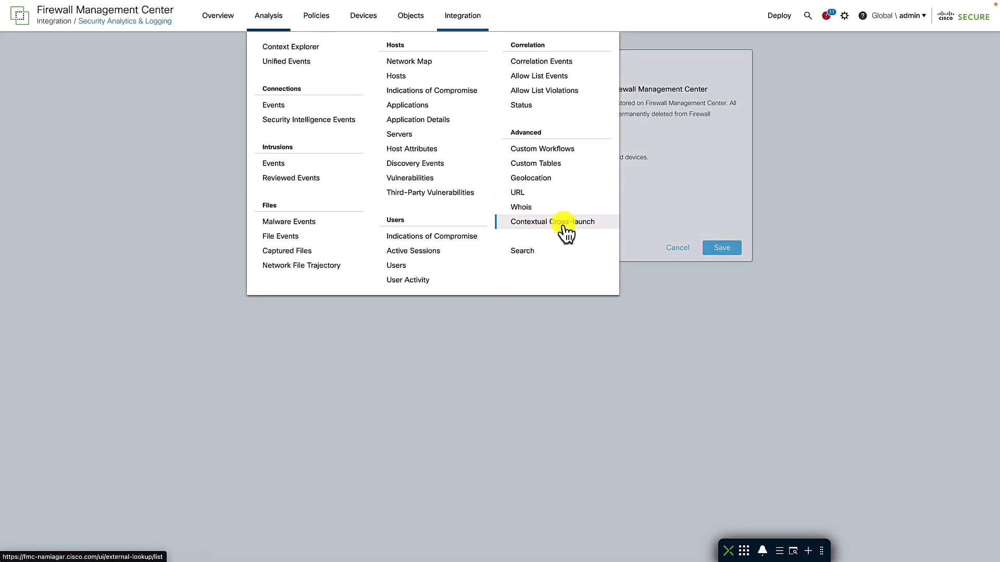
pyautogui.click(552, 221)
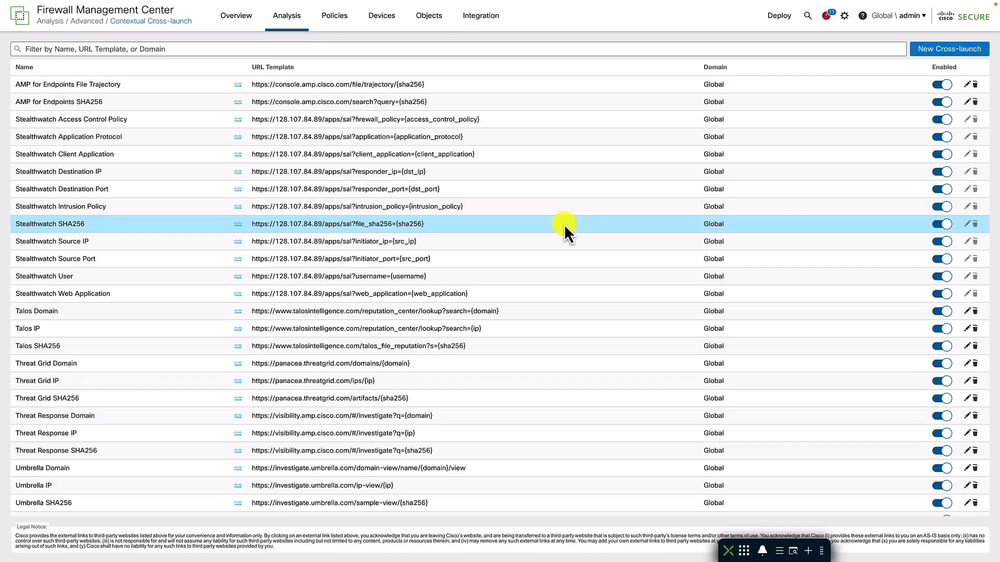
# Step: View Unified Events and reveal the pivot options for destination IP 208.67.220.220
pyautogui.click(286, 16)
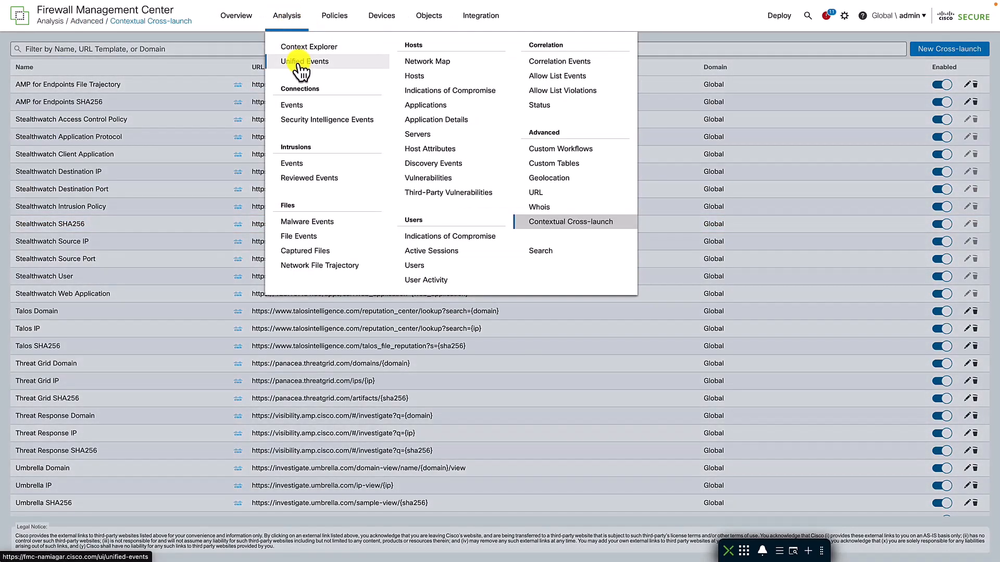
pyautogui.click(305, 62)
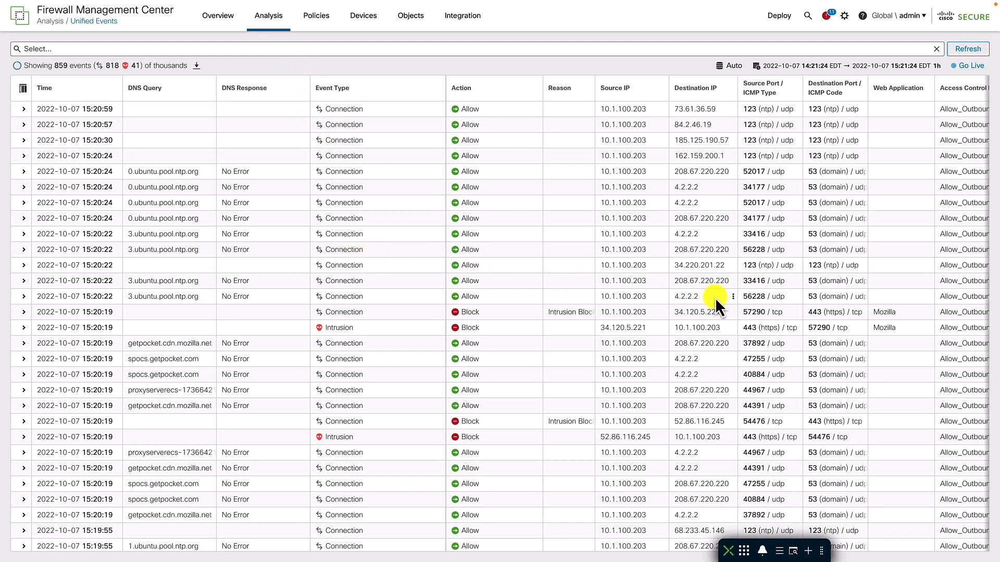
pyautogui.click(733, 280)
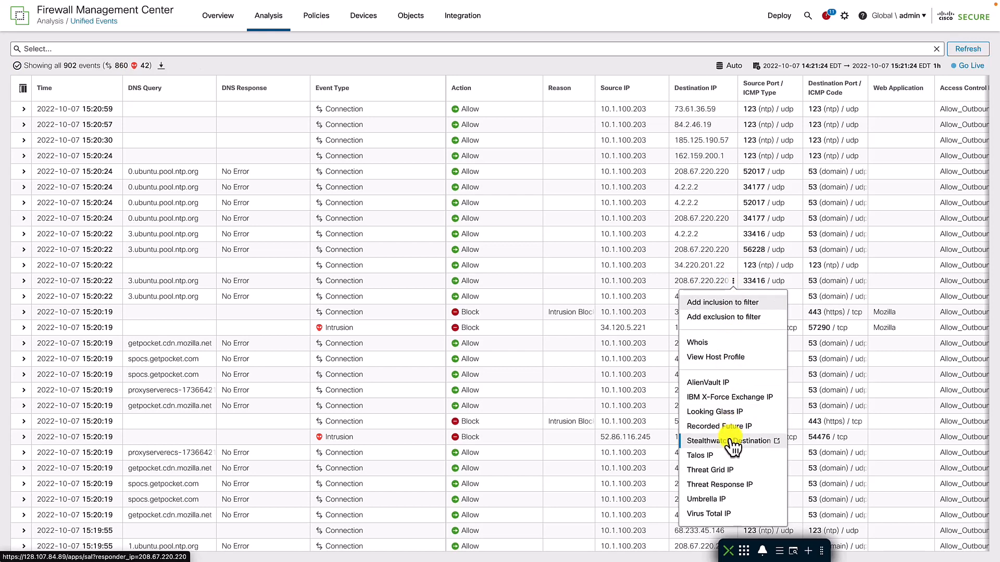
pyautogui.moveTo(729, 441)
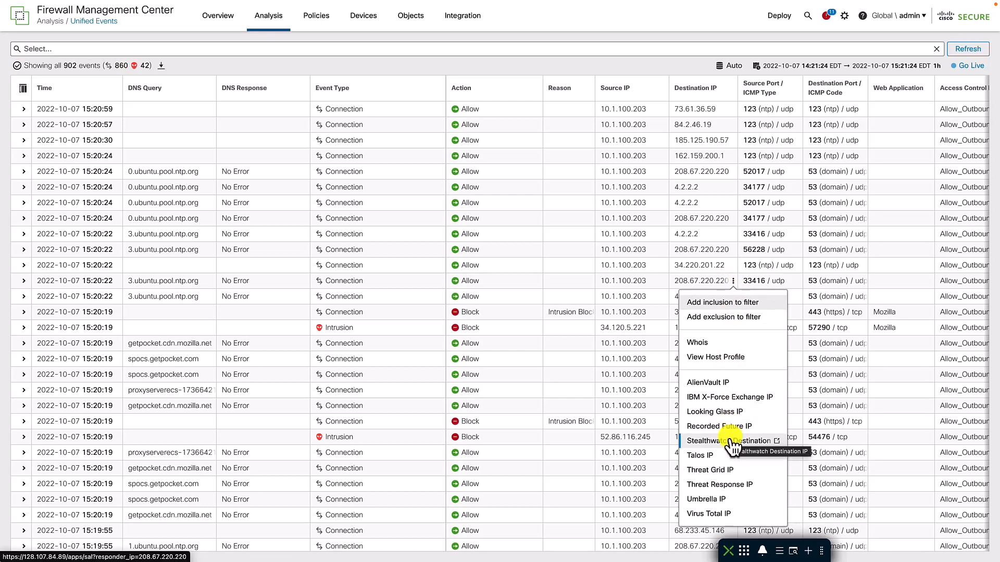
pyautogui.moveTo(697, 267)
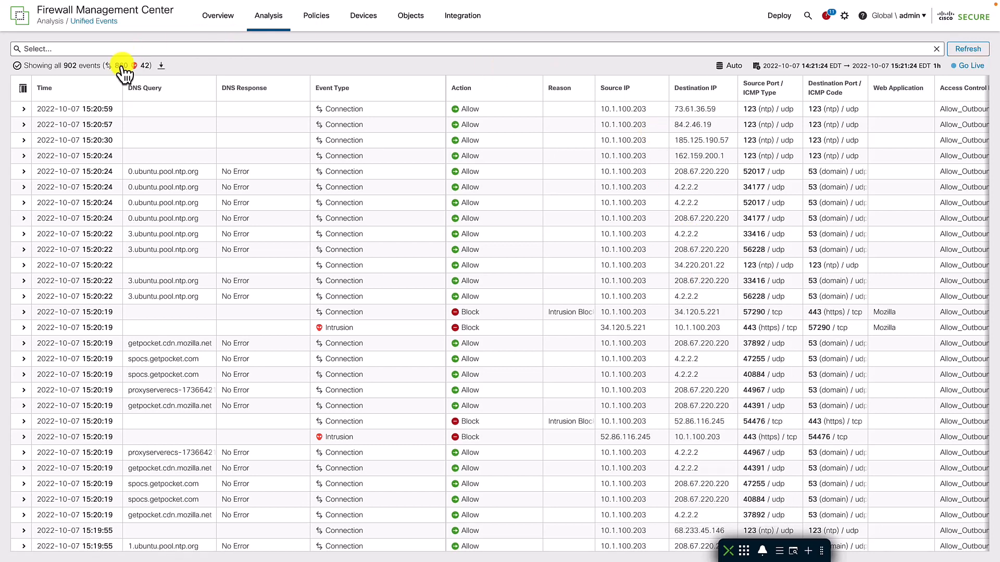
pyautogui.moveTo(119, 64)
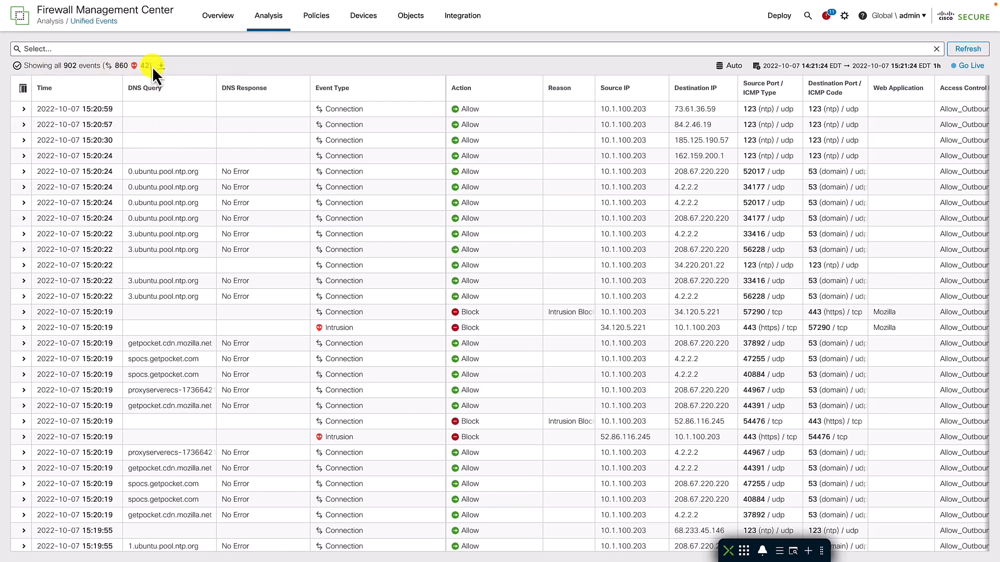
pyautogui.moveTo(461, 16)
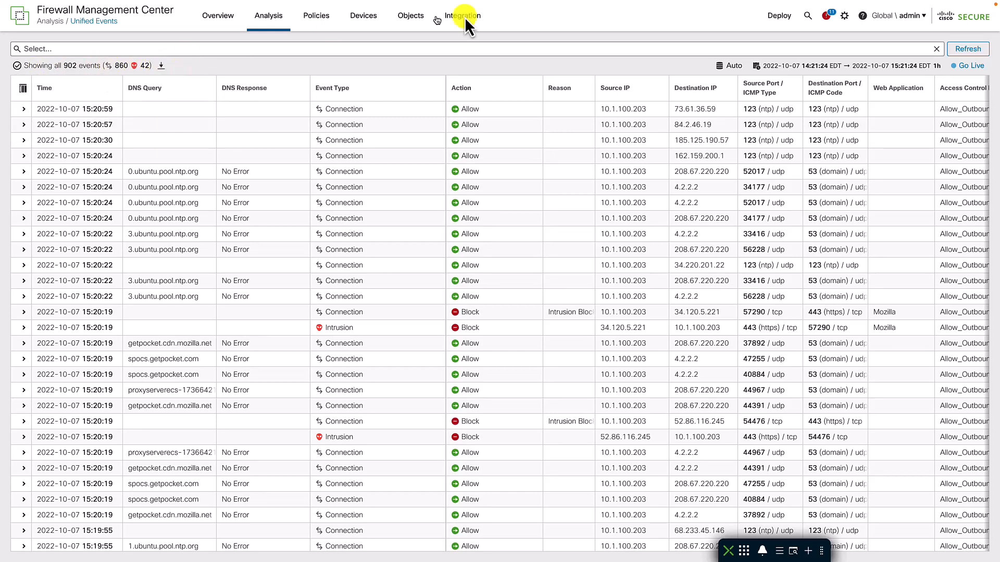
pyautogui.click(729, 65)
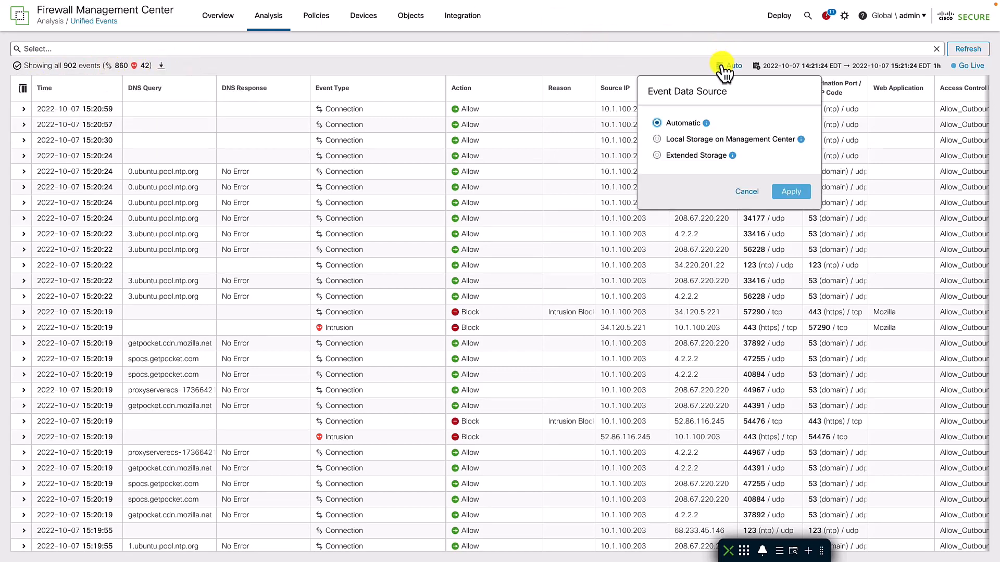
pyautogui.moveTo(695, 123)
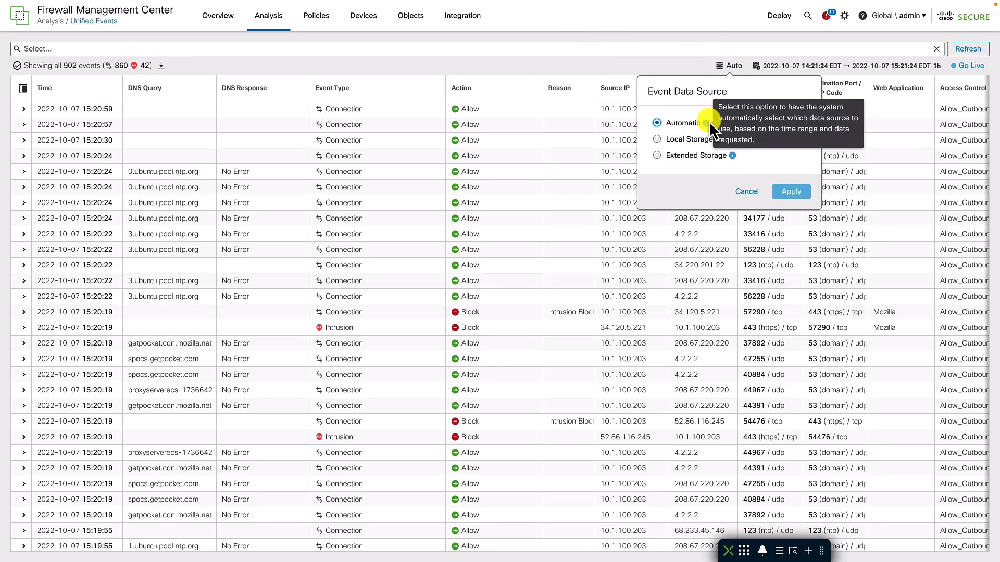
pyautogui.moveTo(799, 142)
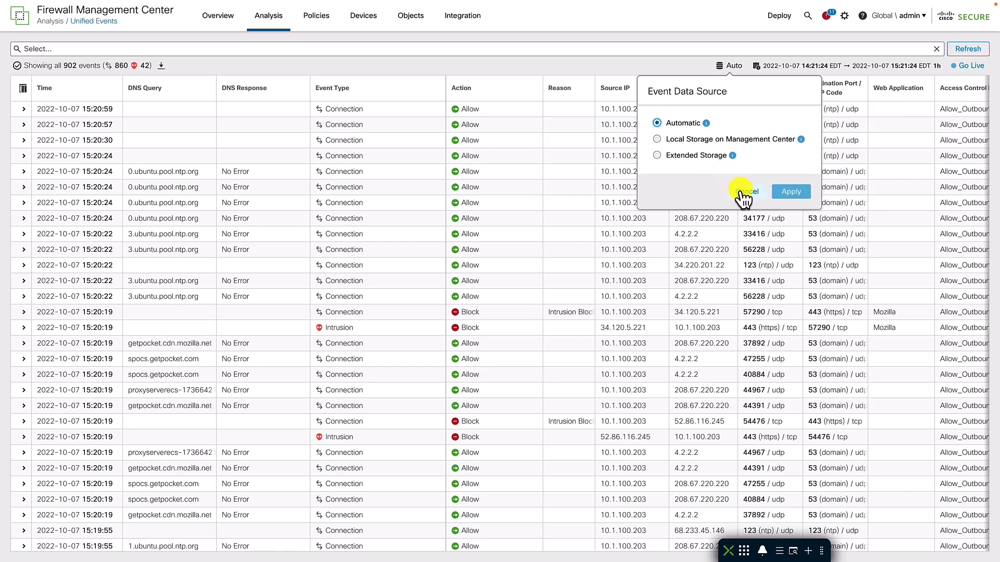
pyautogui.click(752, 192)
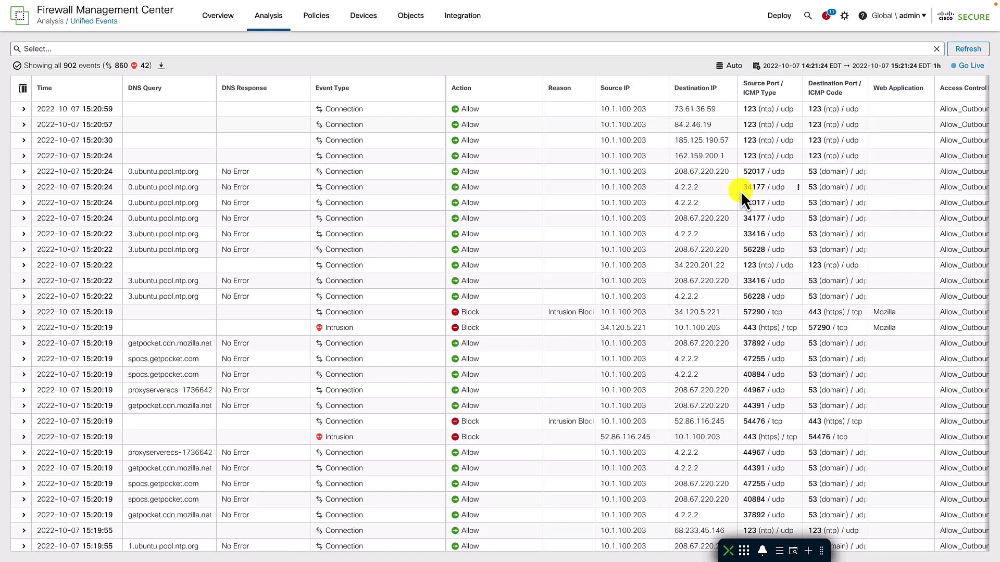
pyautogui.moveTo(736, 220)
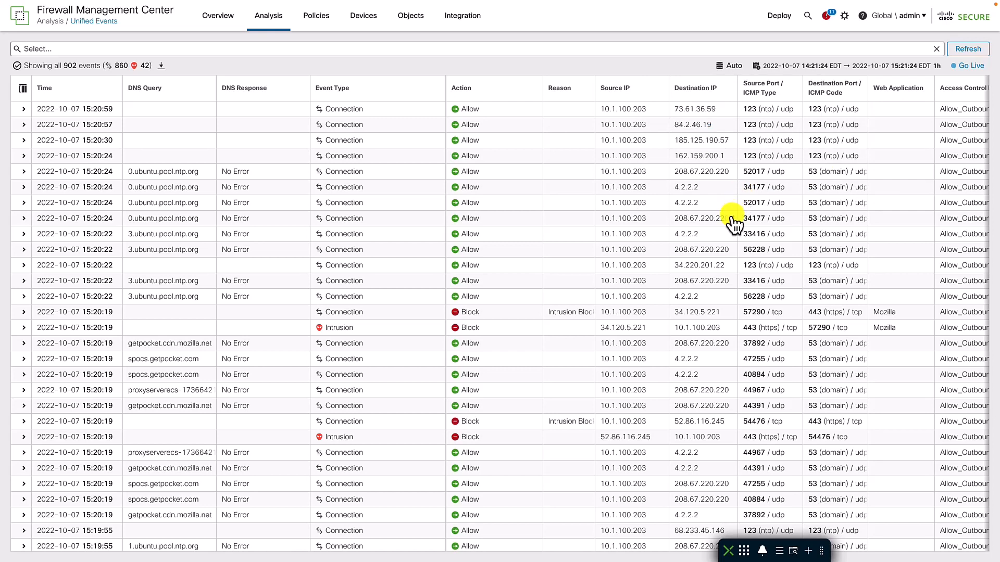
# Step: Cross-launch Stealthwatch Destination IP for 208.67.220.220 and dismiss the Secure Network Analytics welcome dialog
pyautogui.click(733, 217)
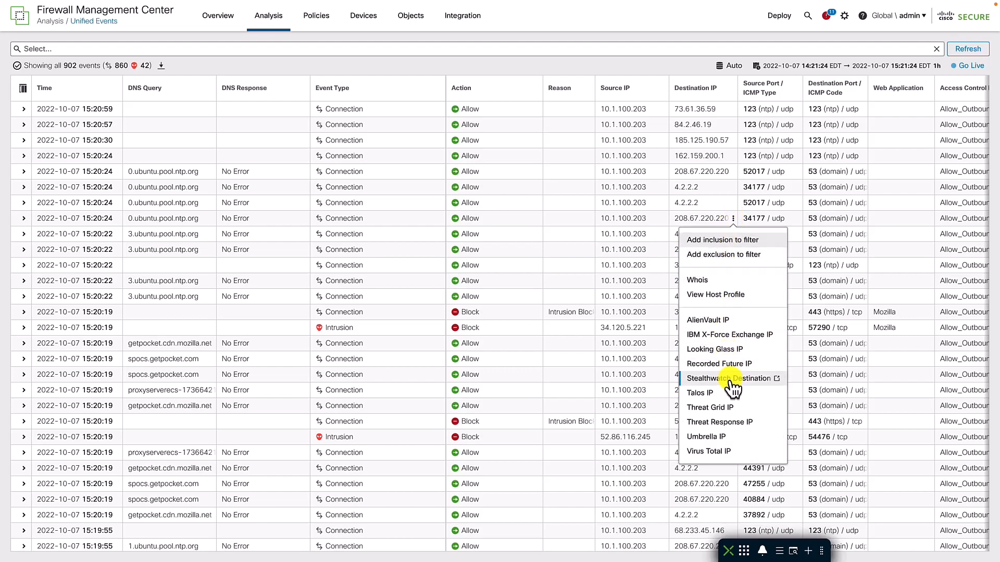
pyautogui.click(729, 378)
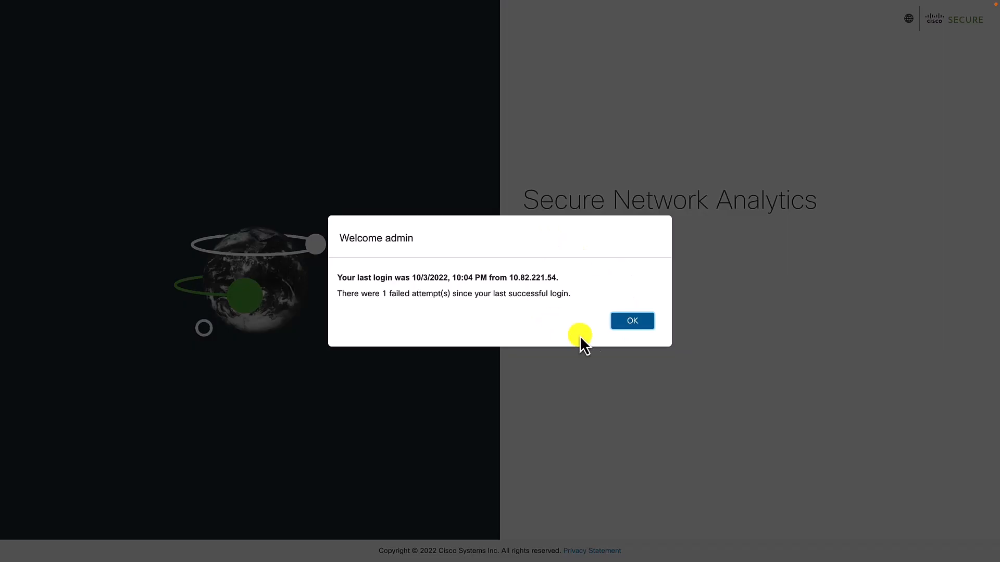
pyautogui.click(631, 320)
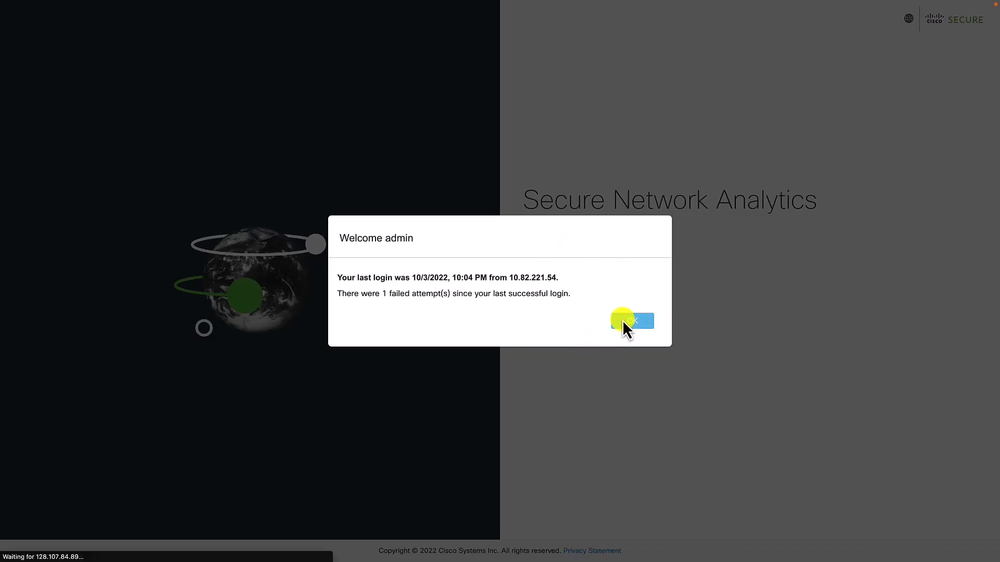
pyautogui.click(639, 320)
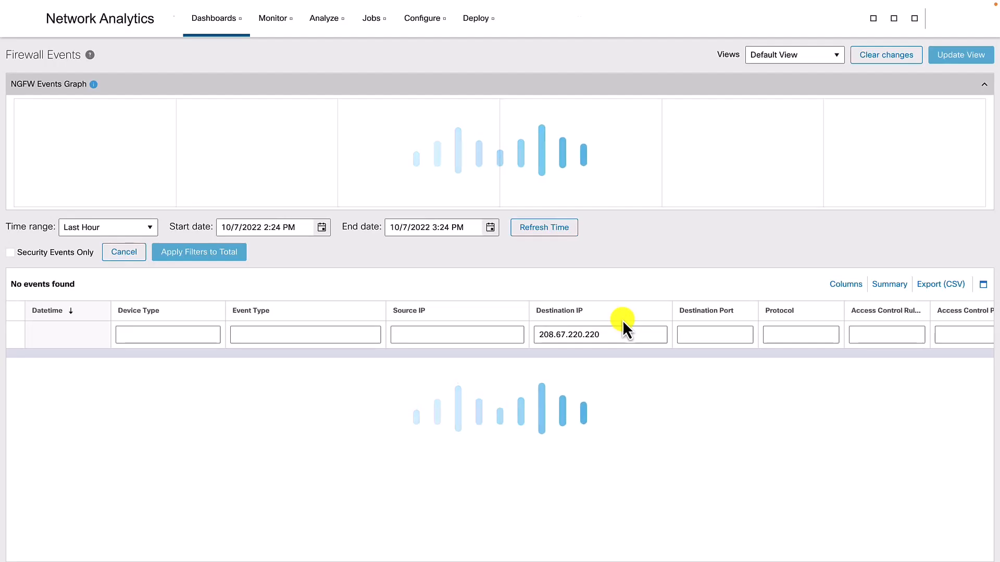
# Step: Widen Firewall Events to Last 24 Hours with the destination IP filter cleared, showing all 42,227 events
pyautogui.click(198, 252)
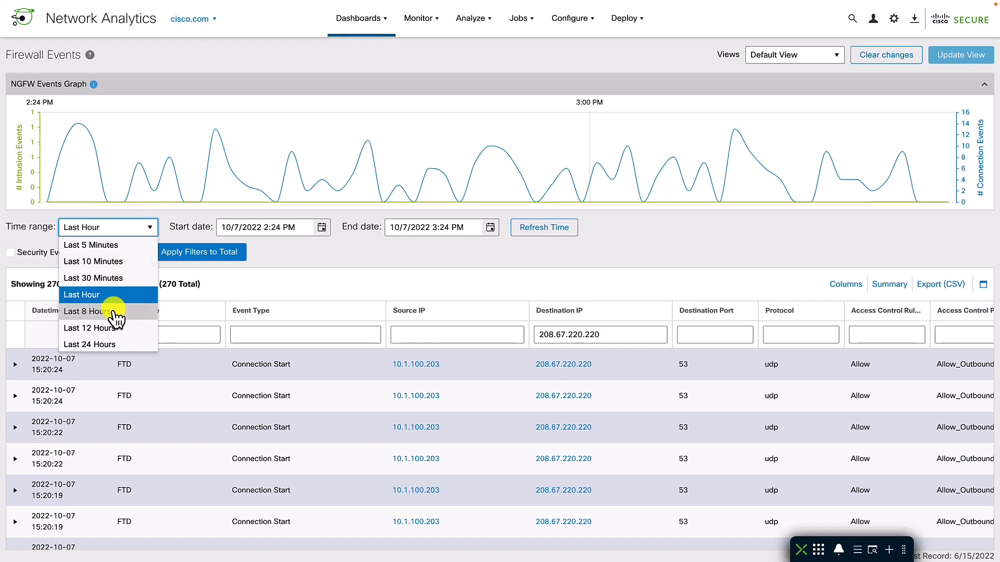
pyautogui.click(84, 311)
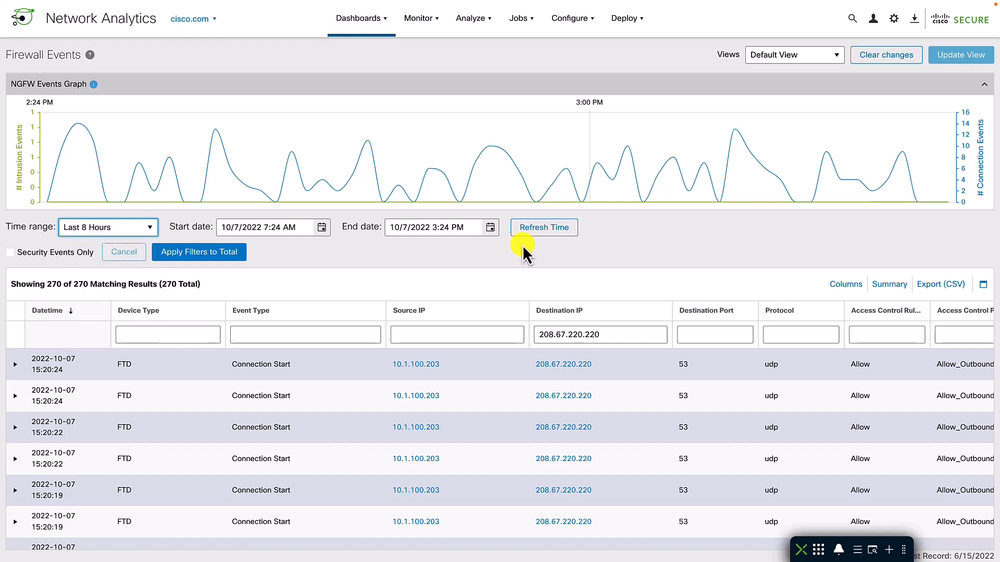
pyautogui.click(543, 227)
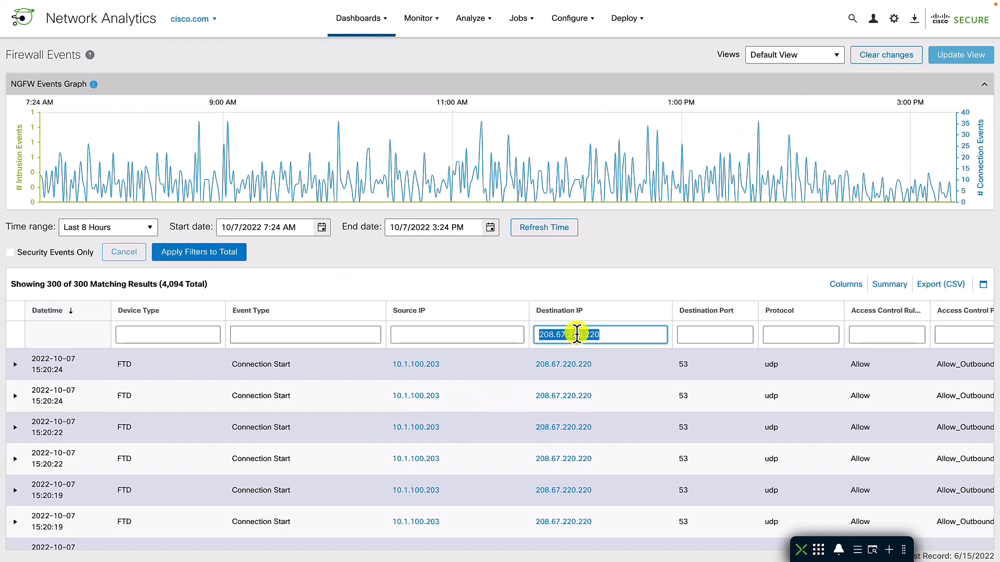
pyautogui.press('ctrl+a')
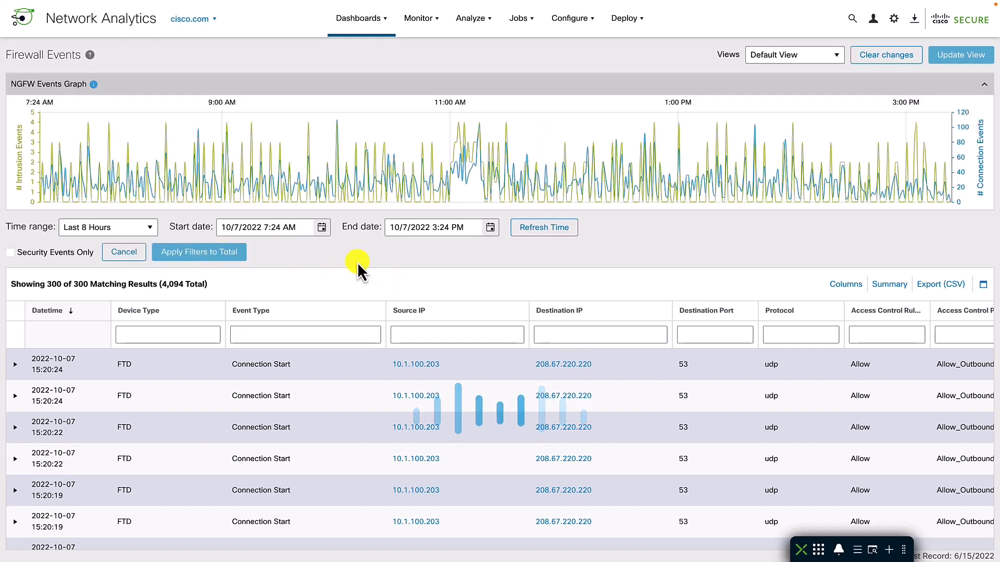
pyautogui.moveTo(393, 188)
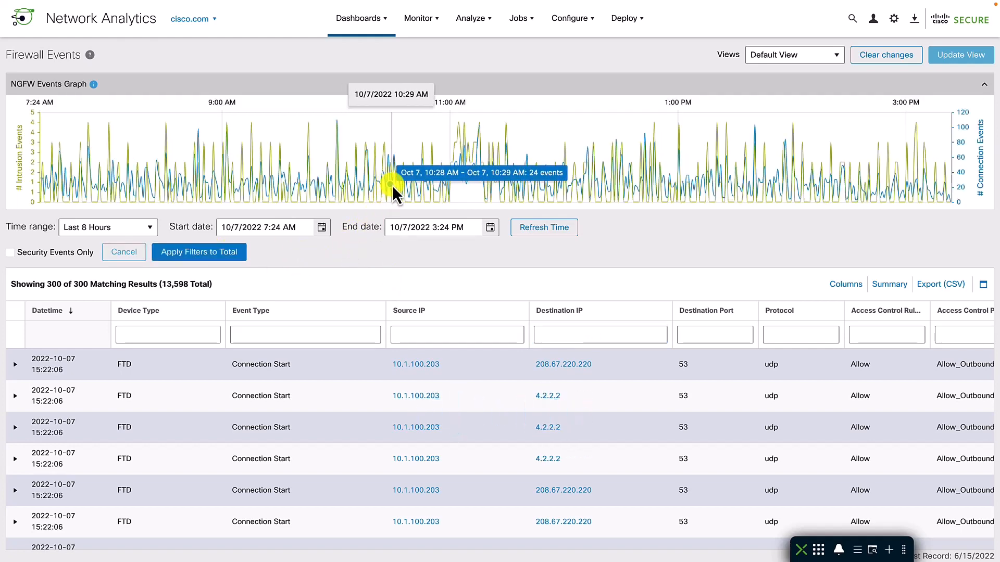
pyautogui.click(845, 283)
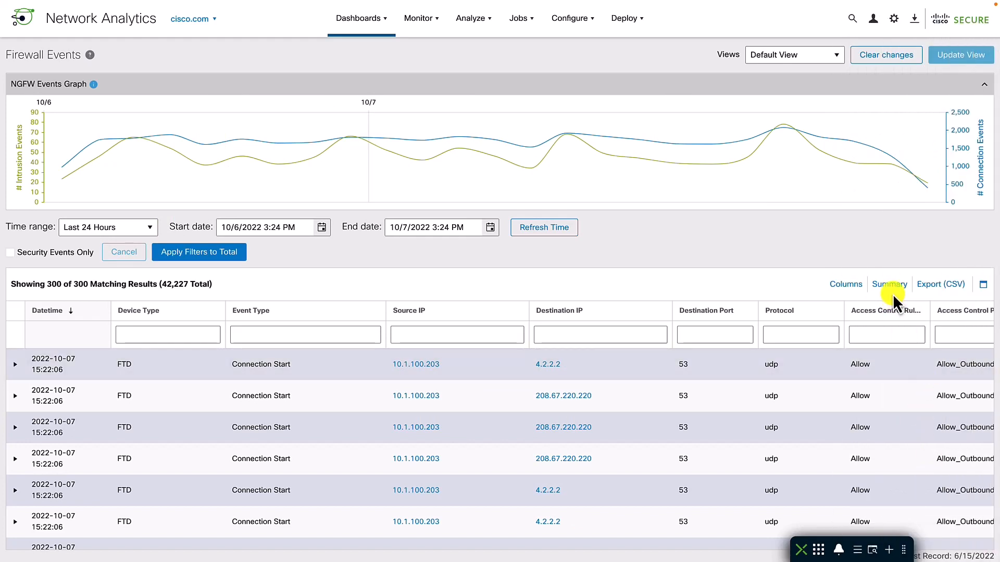
pyautogui.click(888, 284)
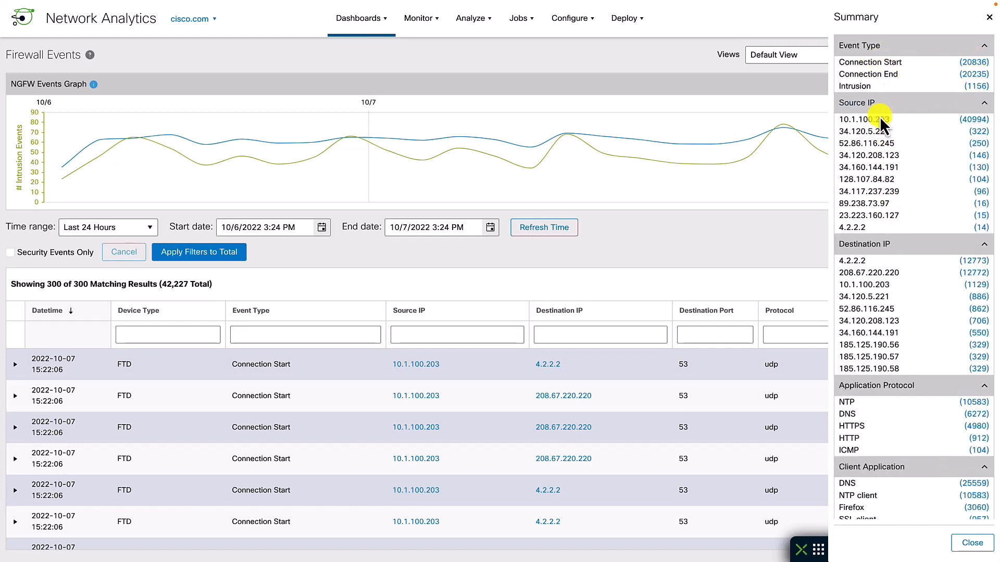
pyautogui.moveTo(857, 238)
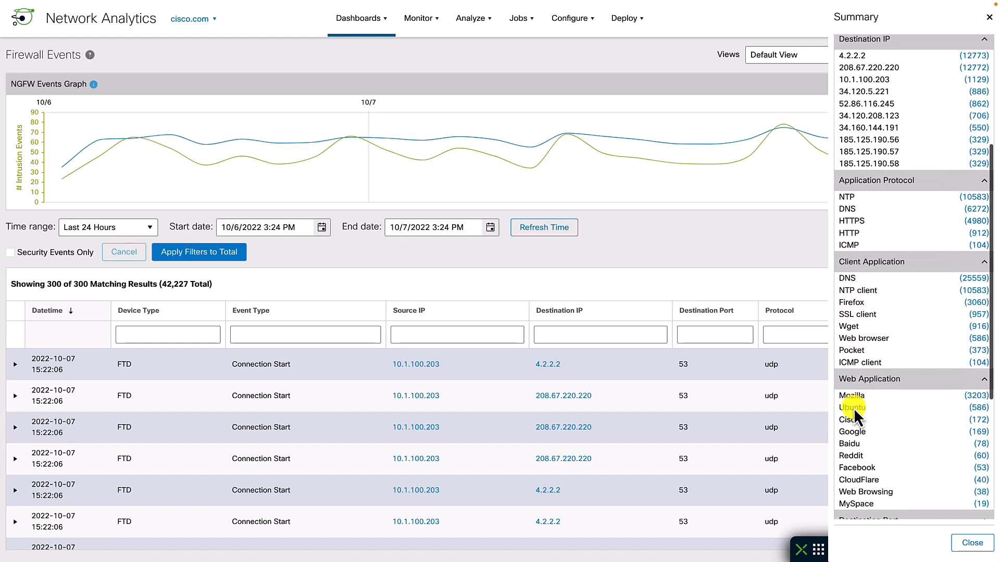
pyautogui.scroll(-3)
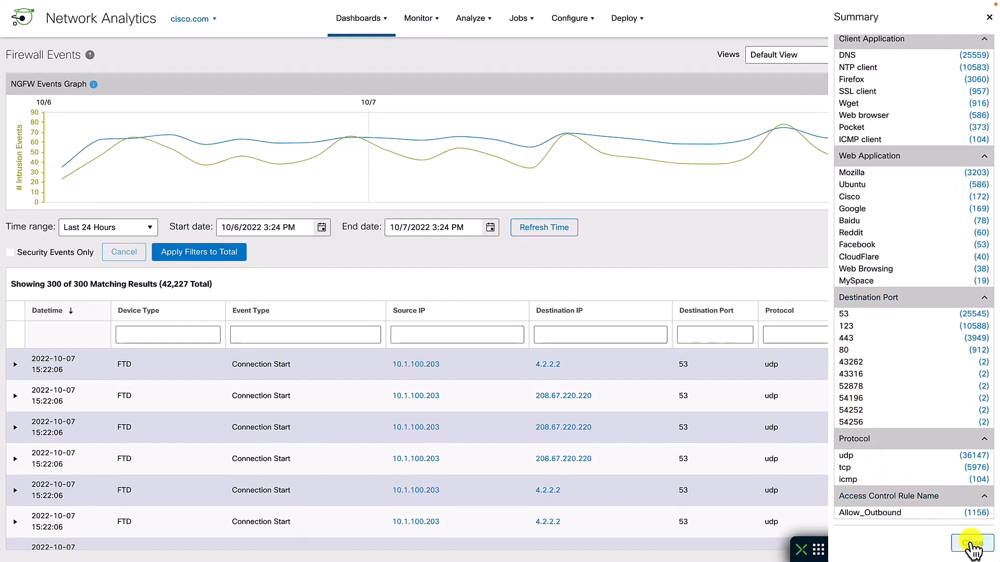
pyautogui.click(970, 544)
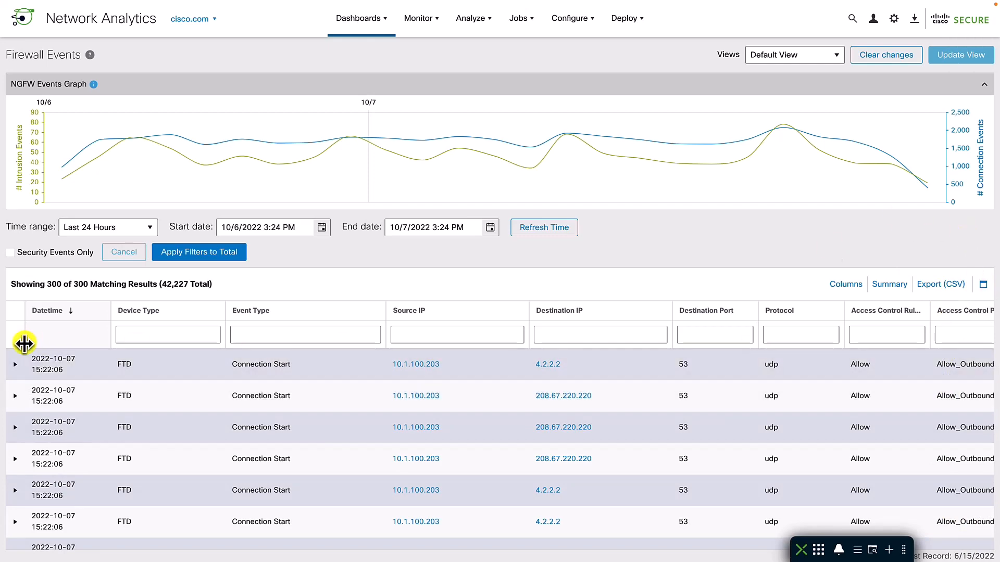
# Step: Expand the first Connection Start event to reveal device vancouver-branch-ftd and its DNS query details
pyautogui.click(14, 364)
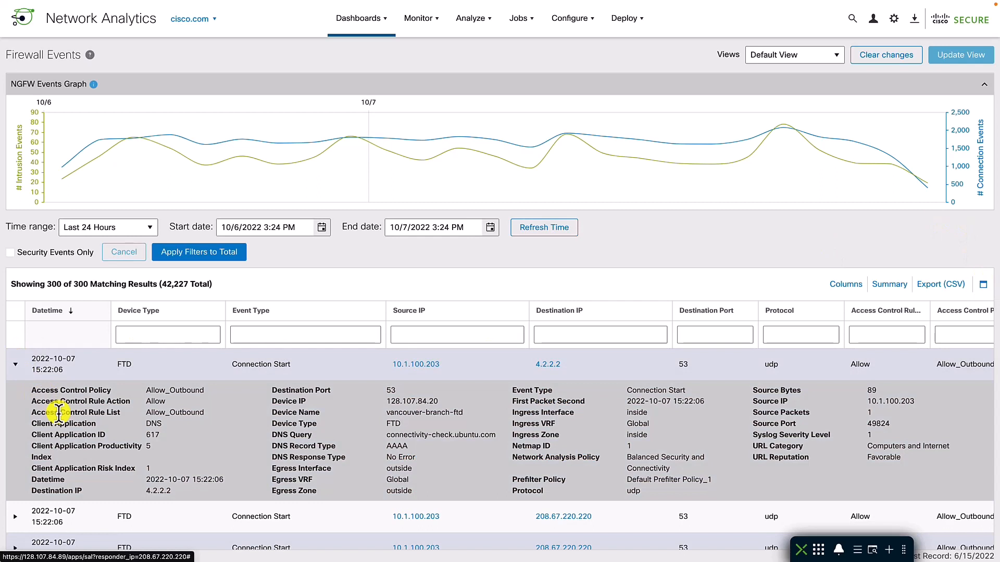
pyautogui.moveTo(232, 402)
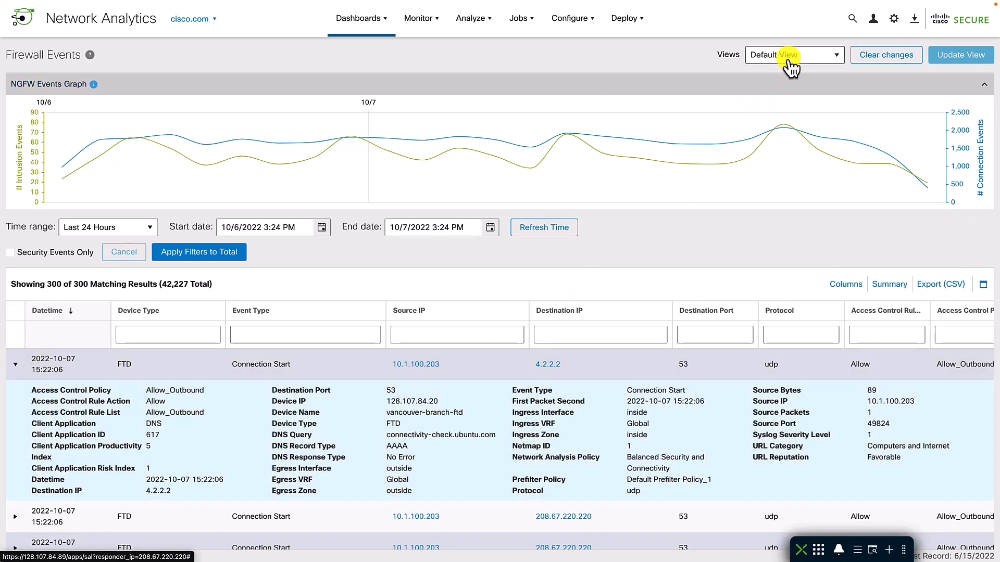
pyautogui.click(793, 55)
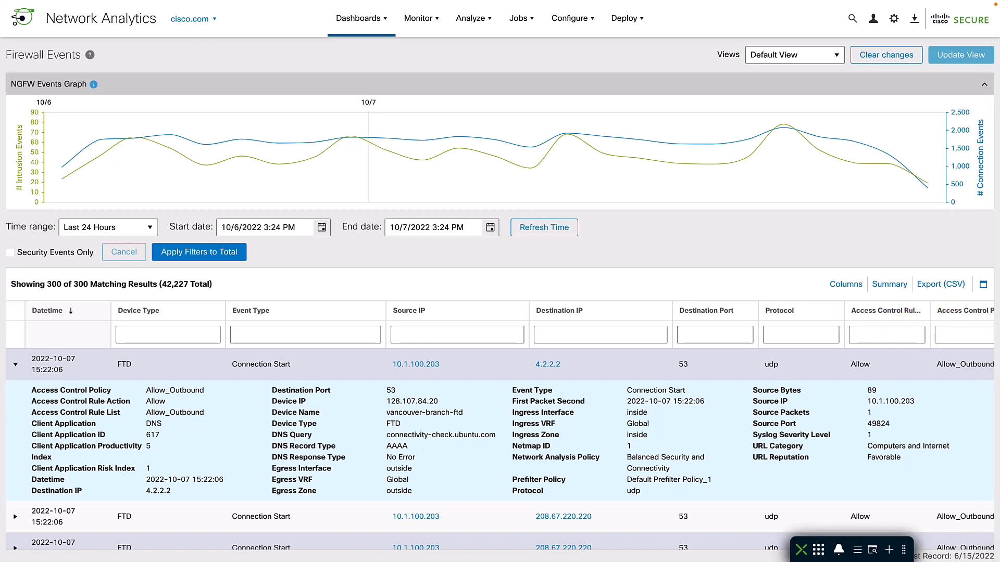
# Step: Show health monitoring details for the active management center FMC_Active, status Normal
pyautogui.click(844, 17)
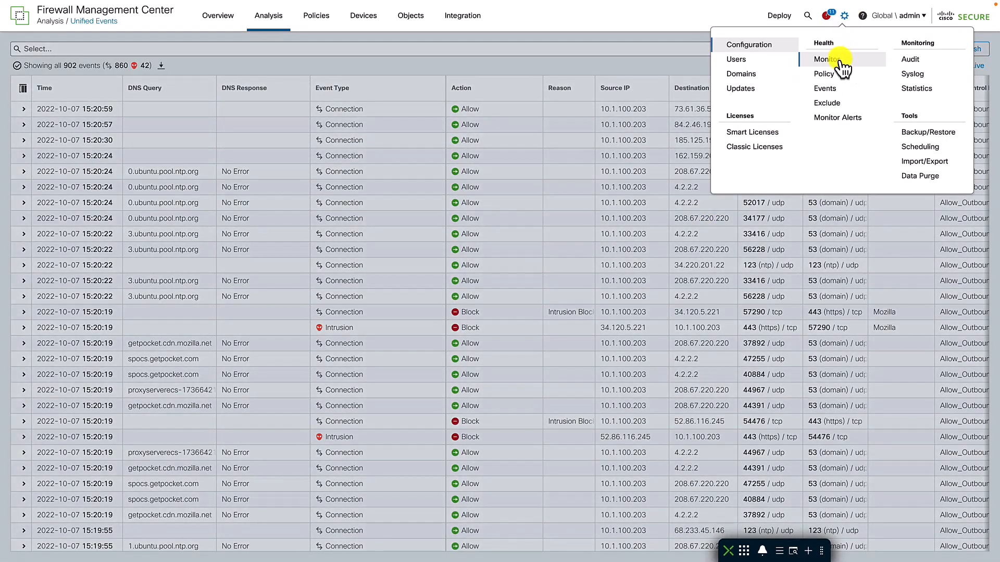
pyautogui.click(825, 59)
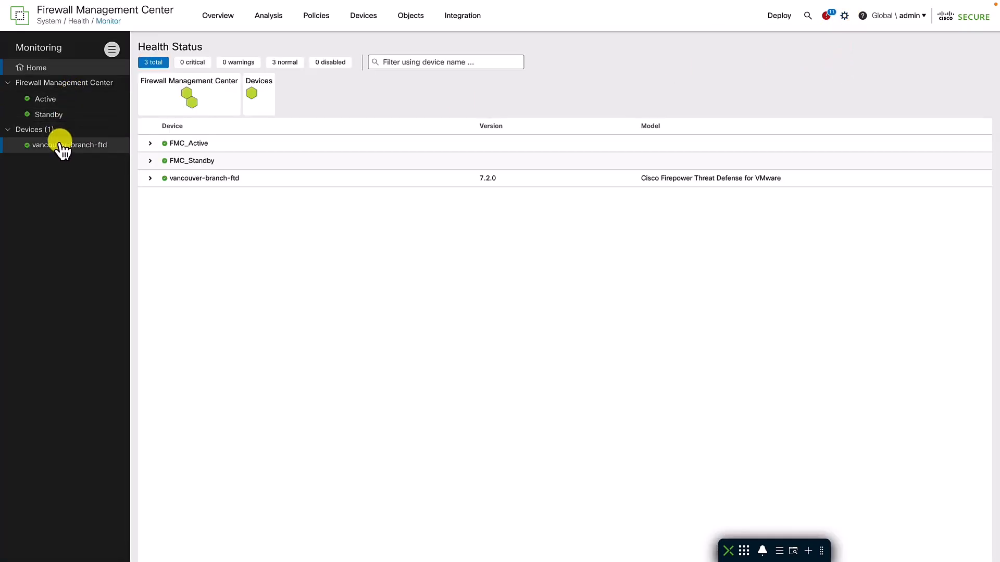
pyautogui.click(45, 99)
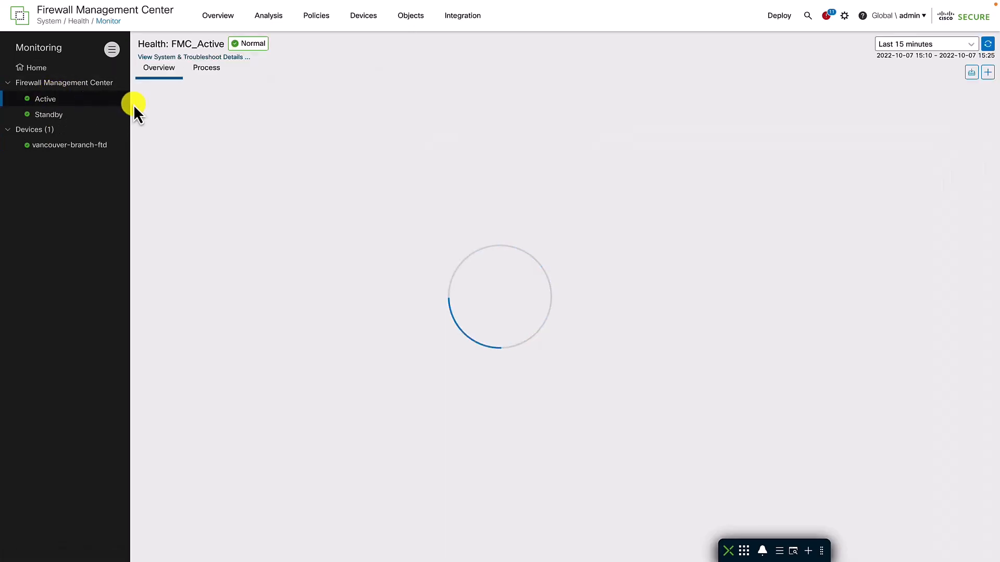